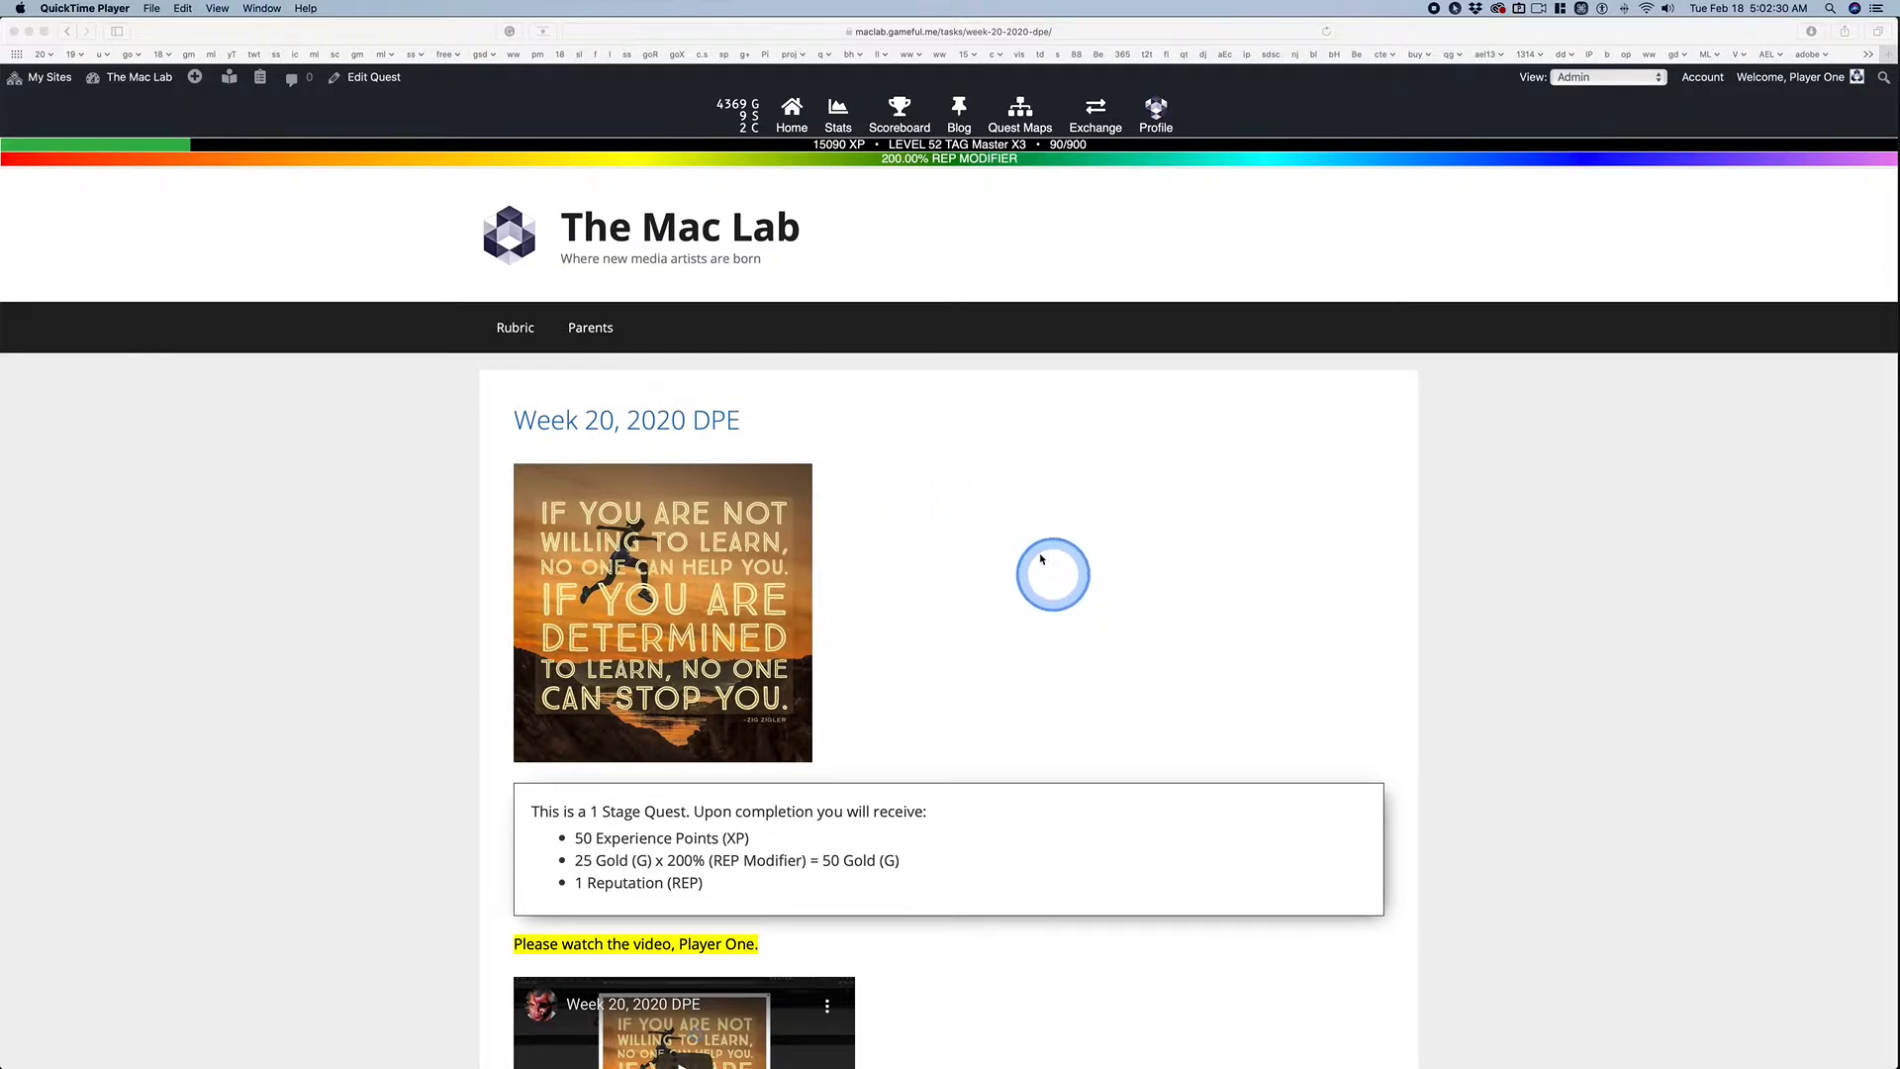
mouse_move(1057, 570)
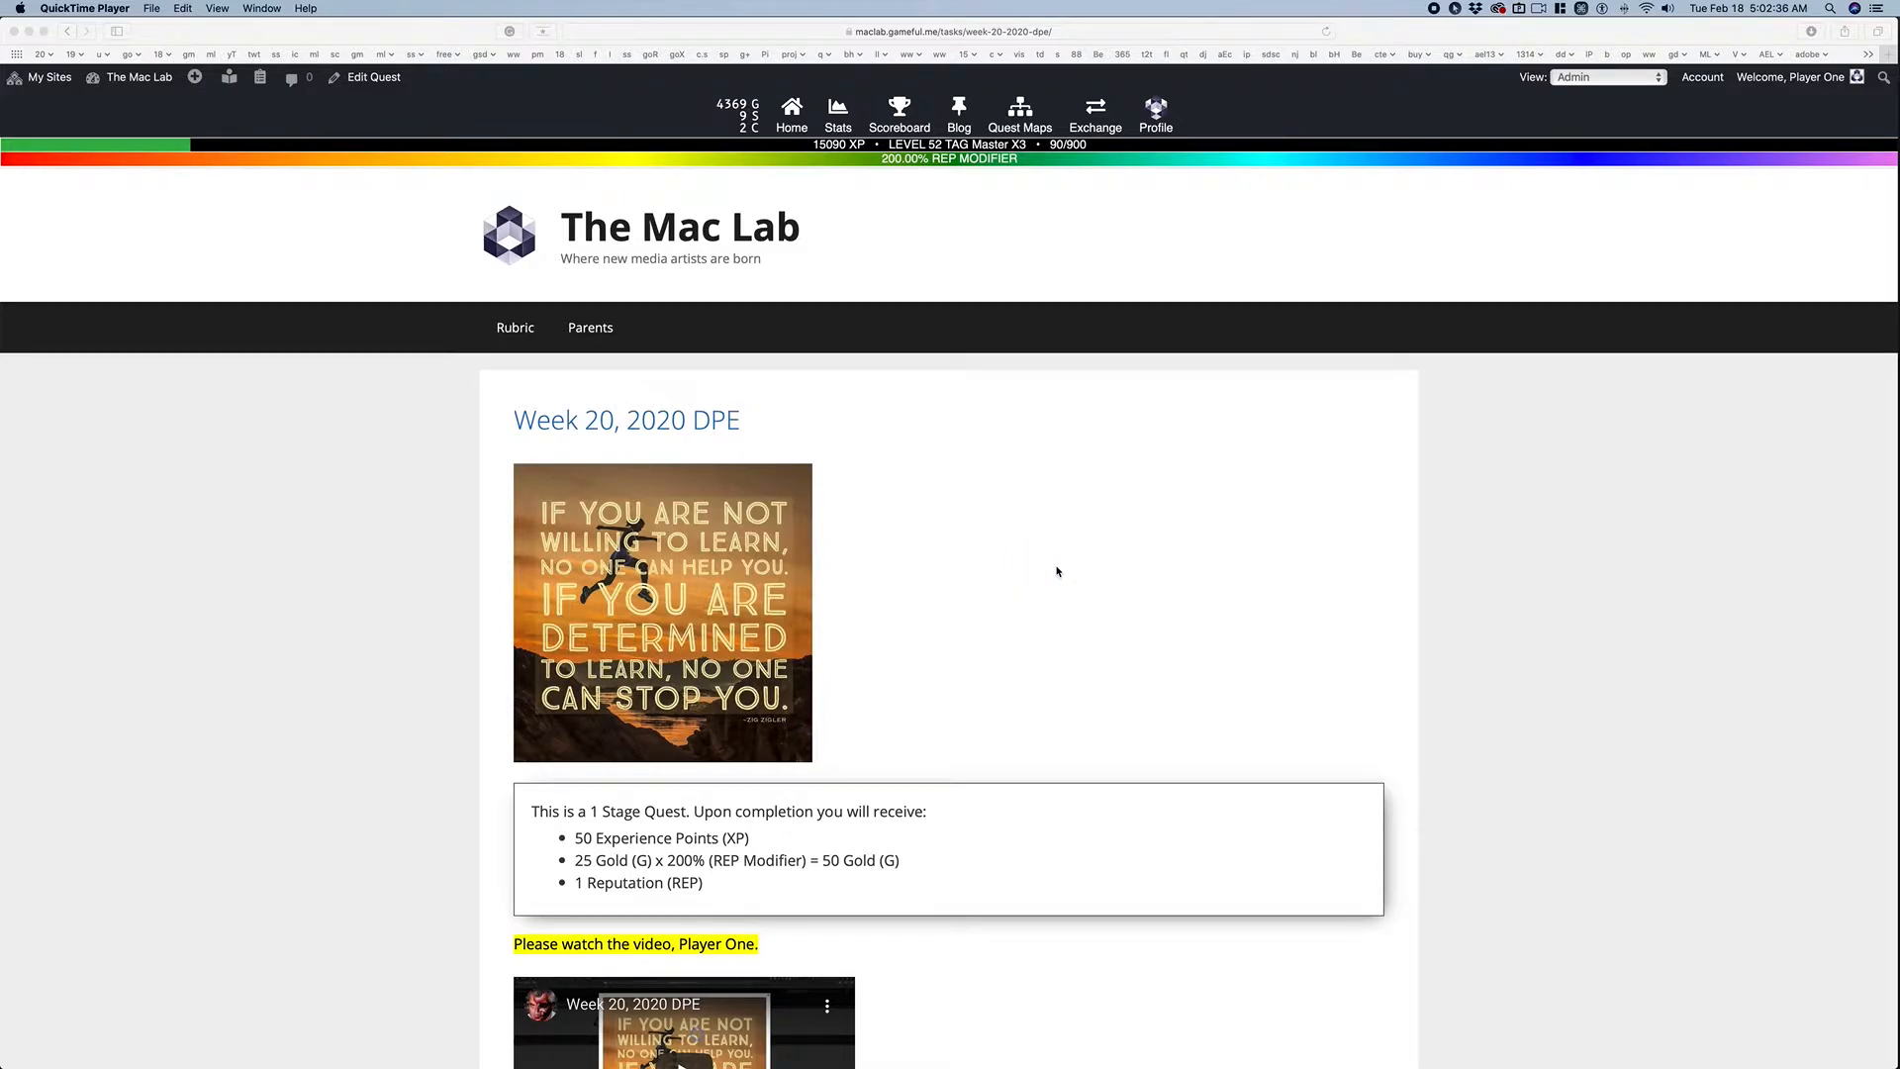
Step: Restore the Stage 1 post to its 01/16/20 8:52 PM revision from Revision History and confirm
scroll("down", 3)
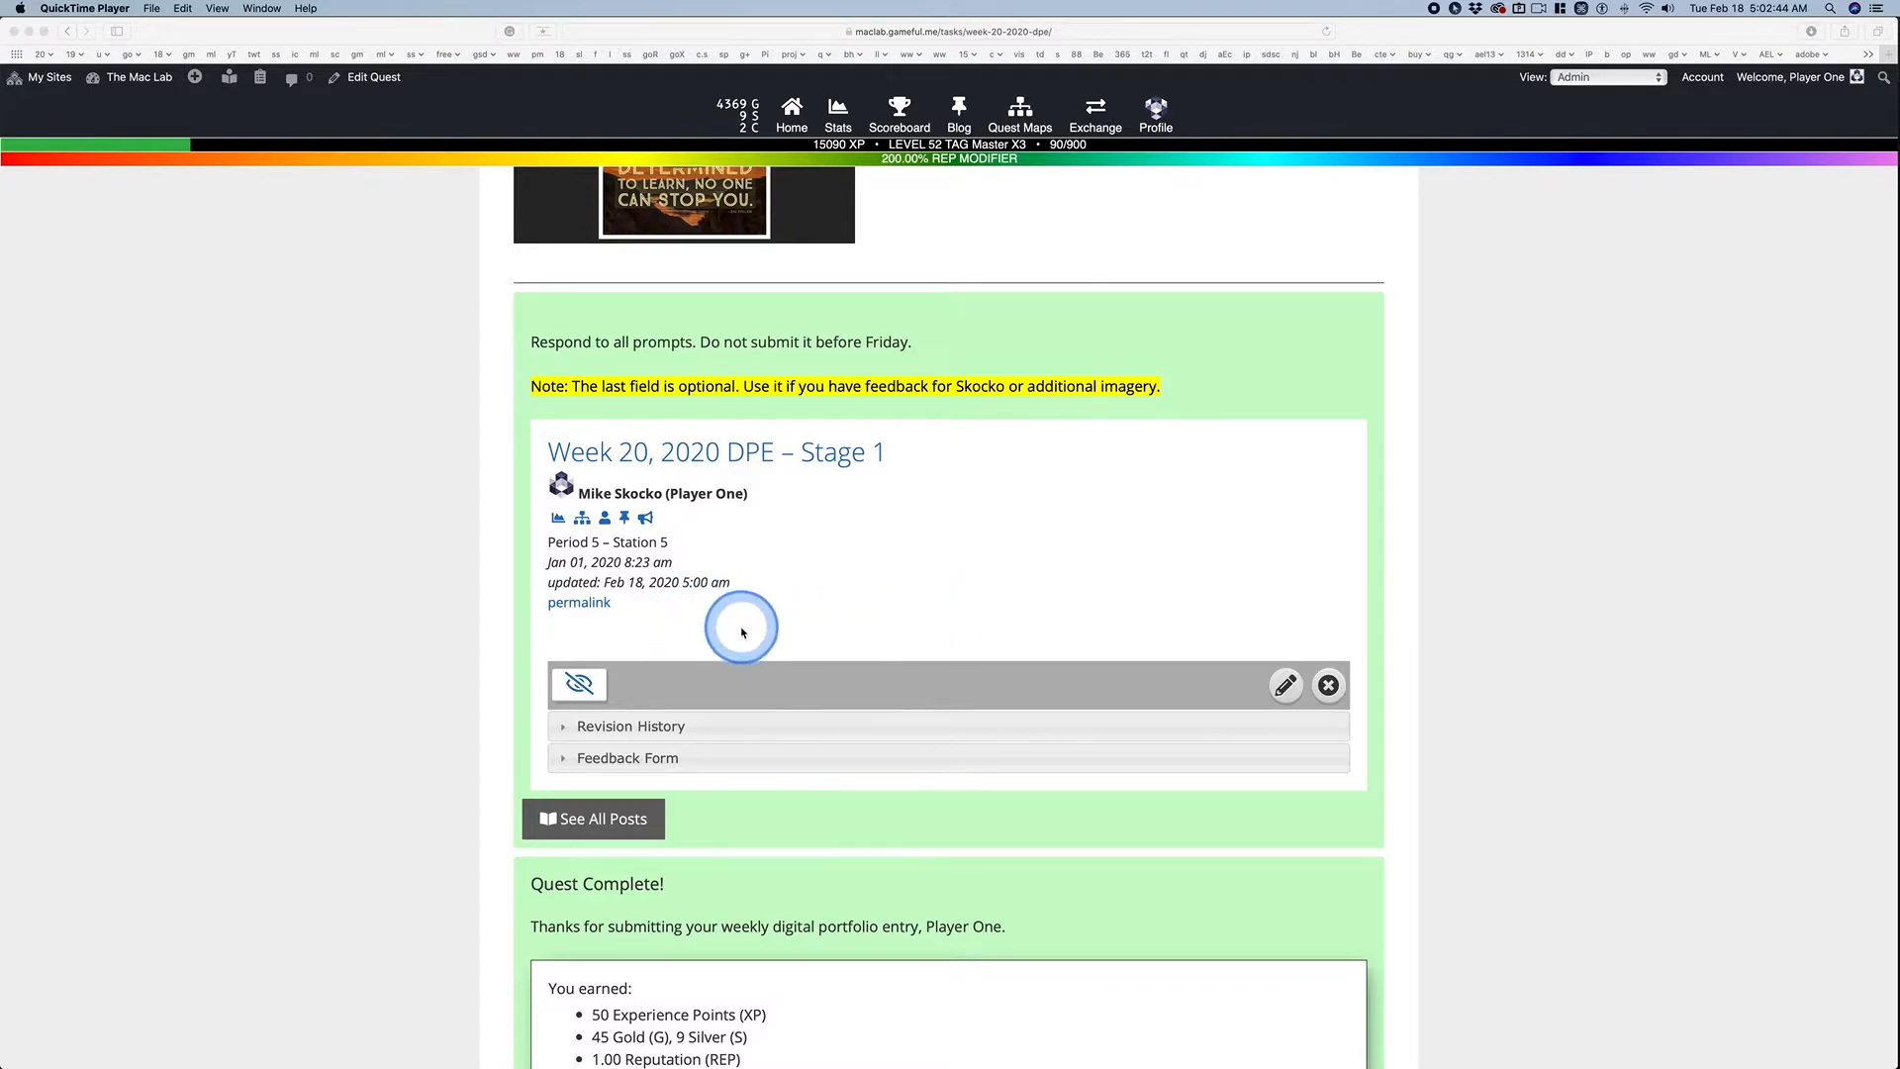
mouse_move(843, 607)
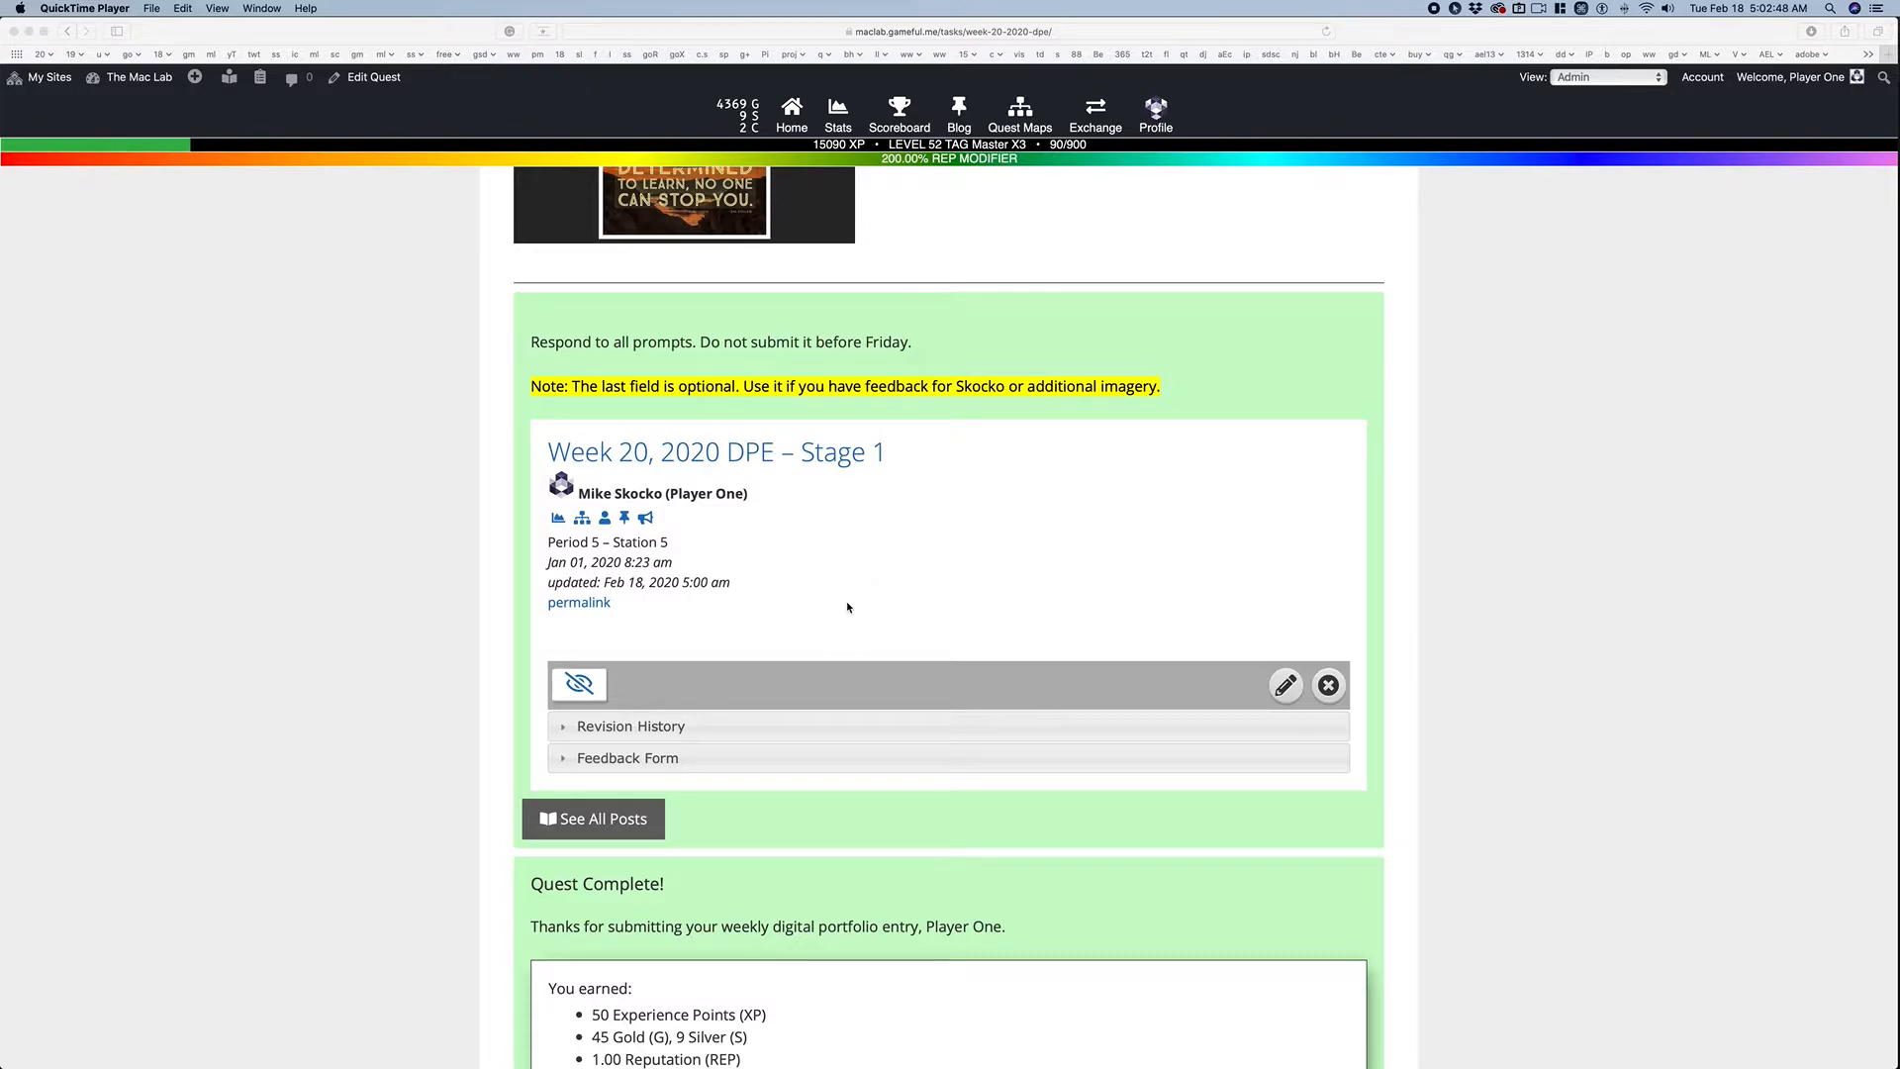
left_click(702, 497)
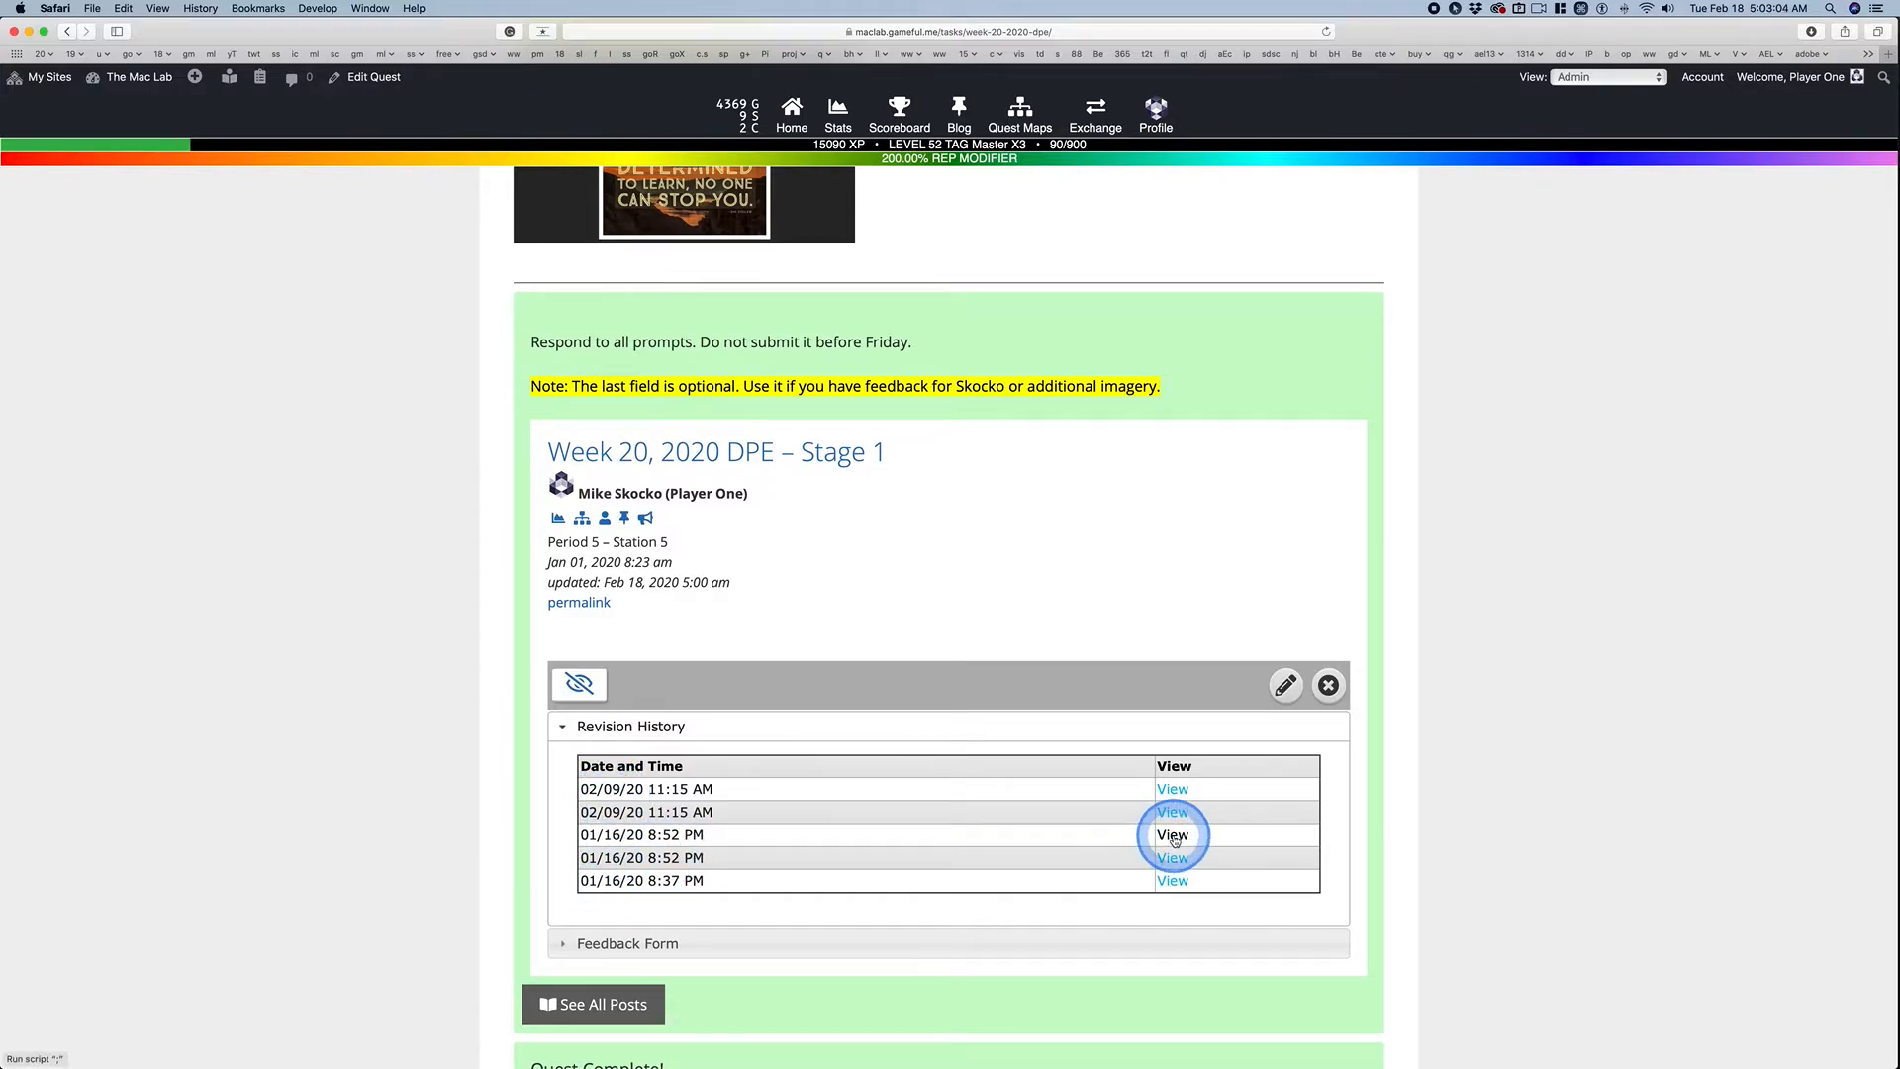
left_click(1172, 835)
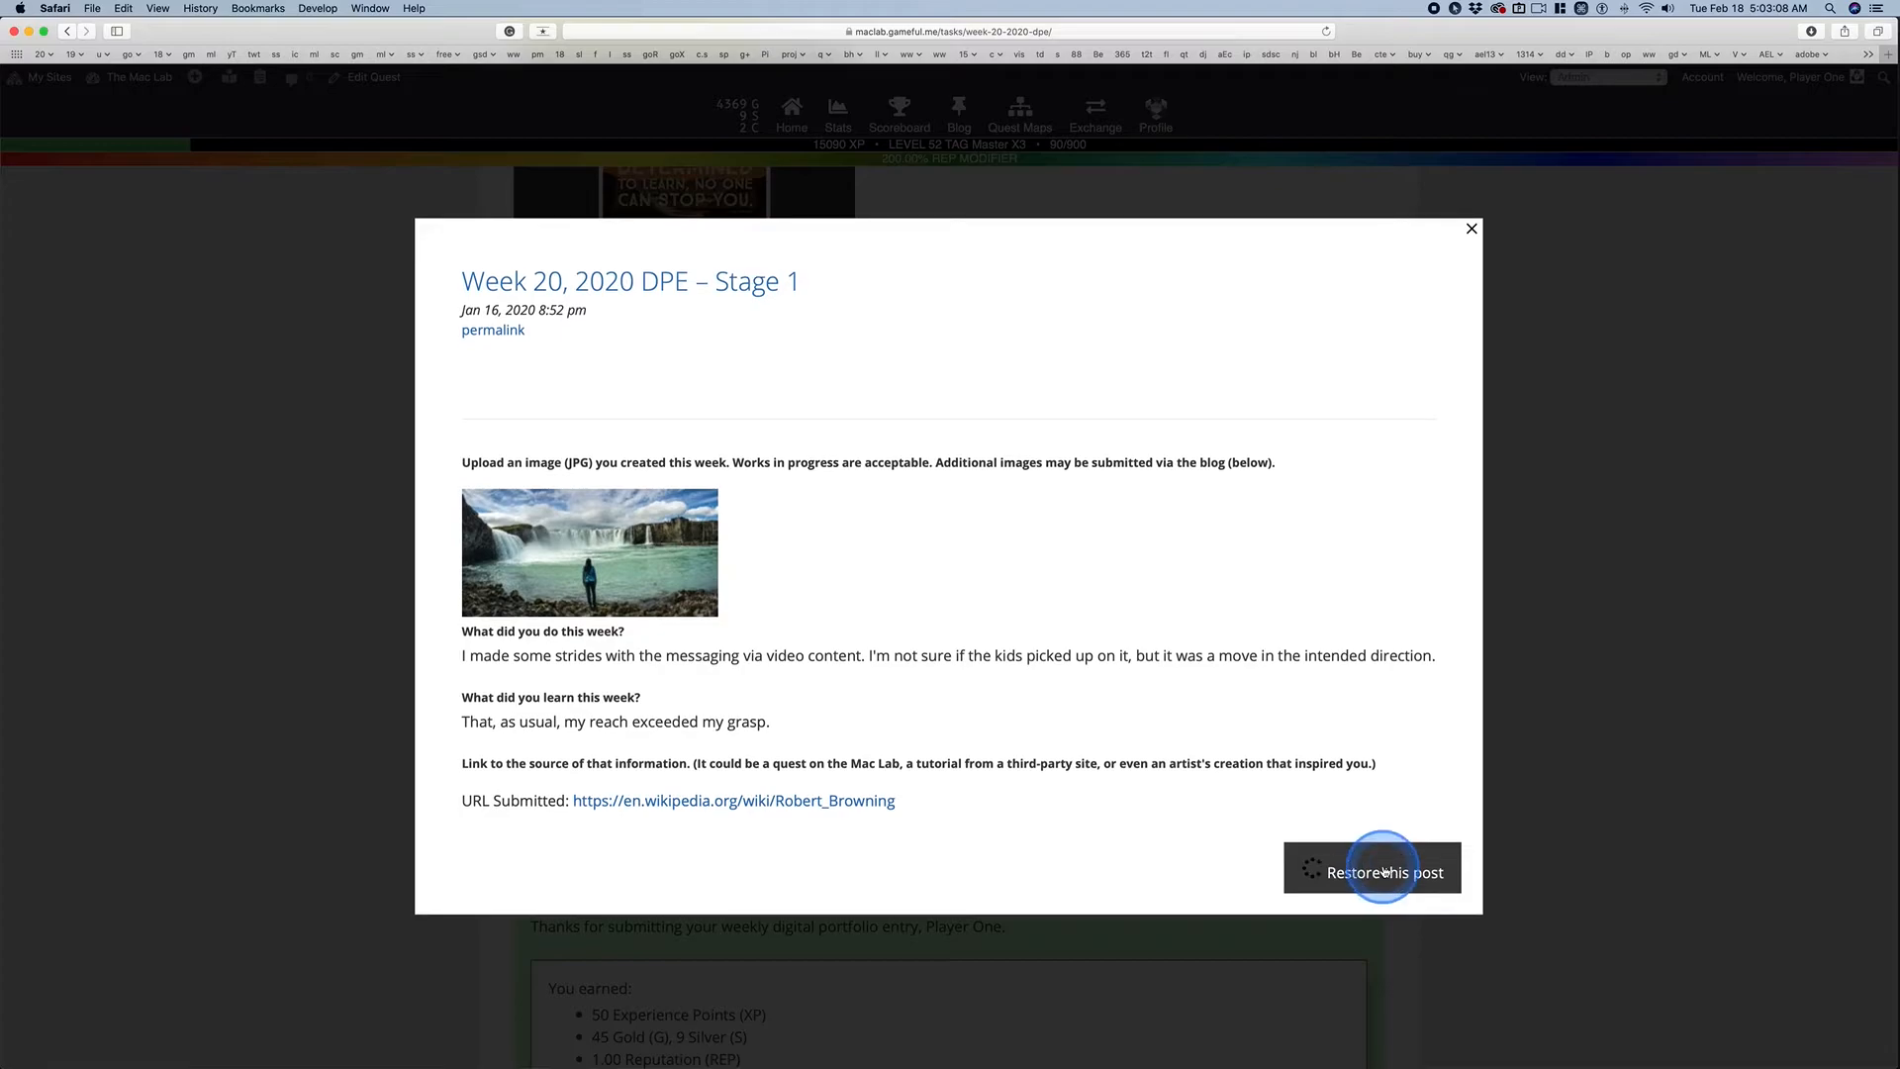
left_click(1385, 873)
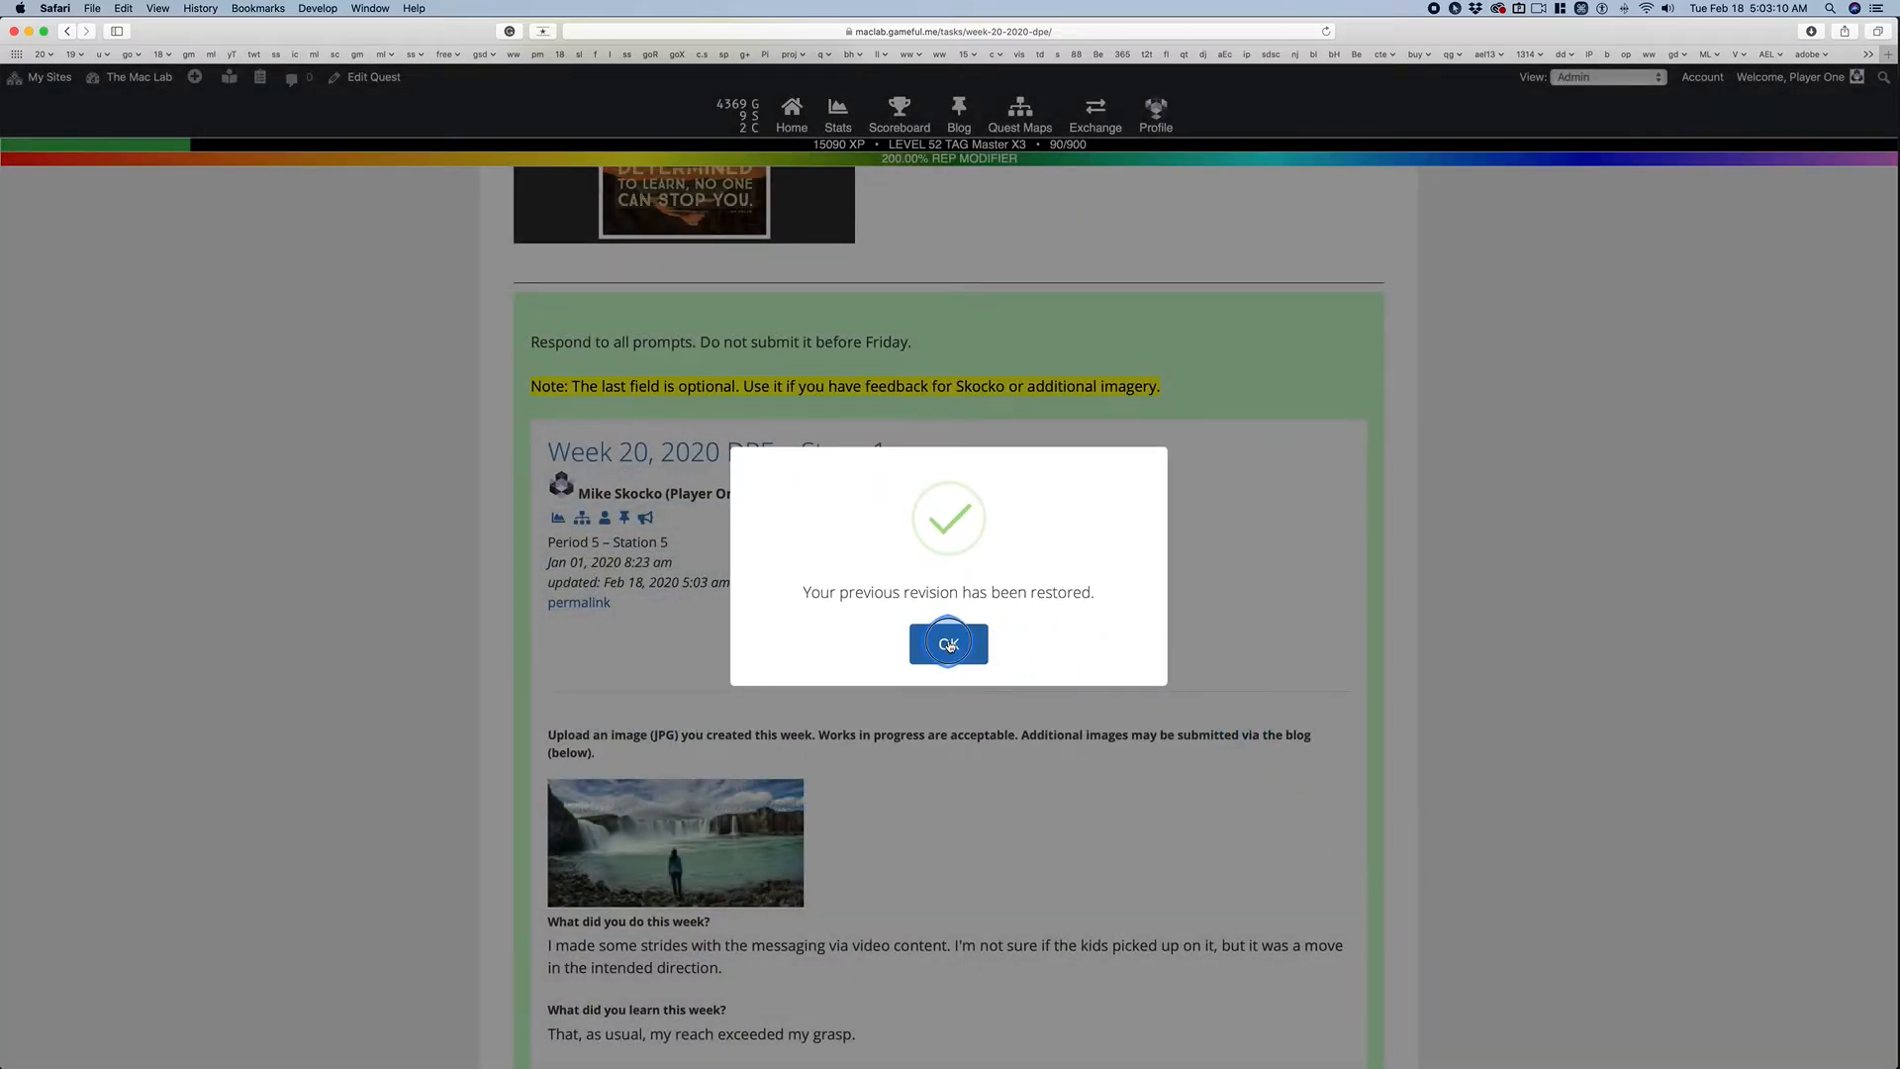
left_click(948, 641)
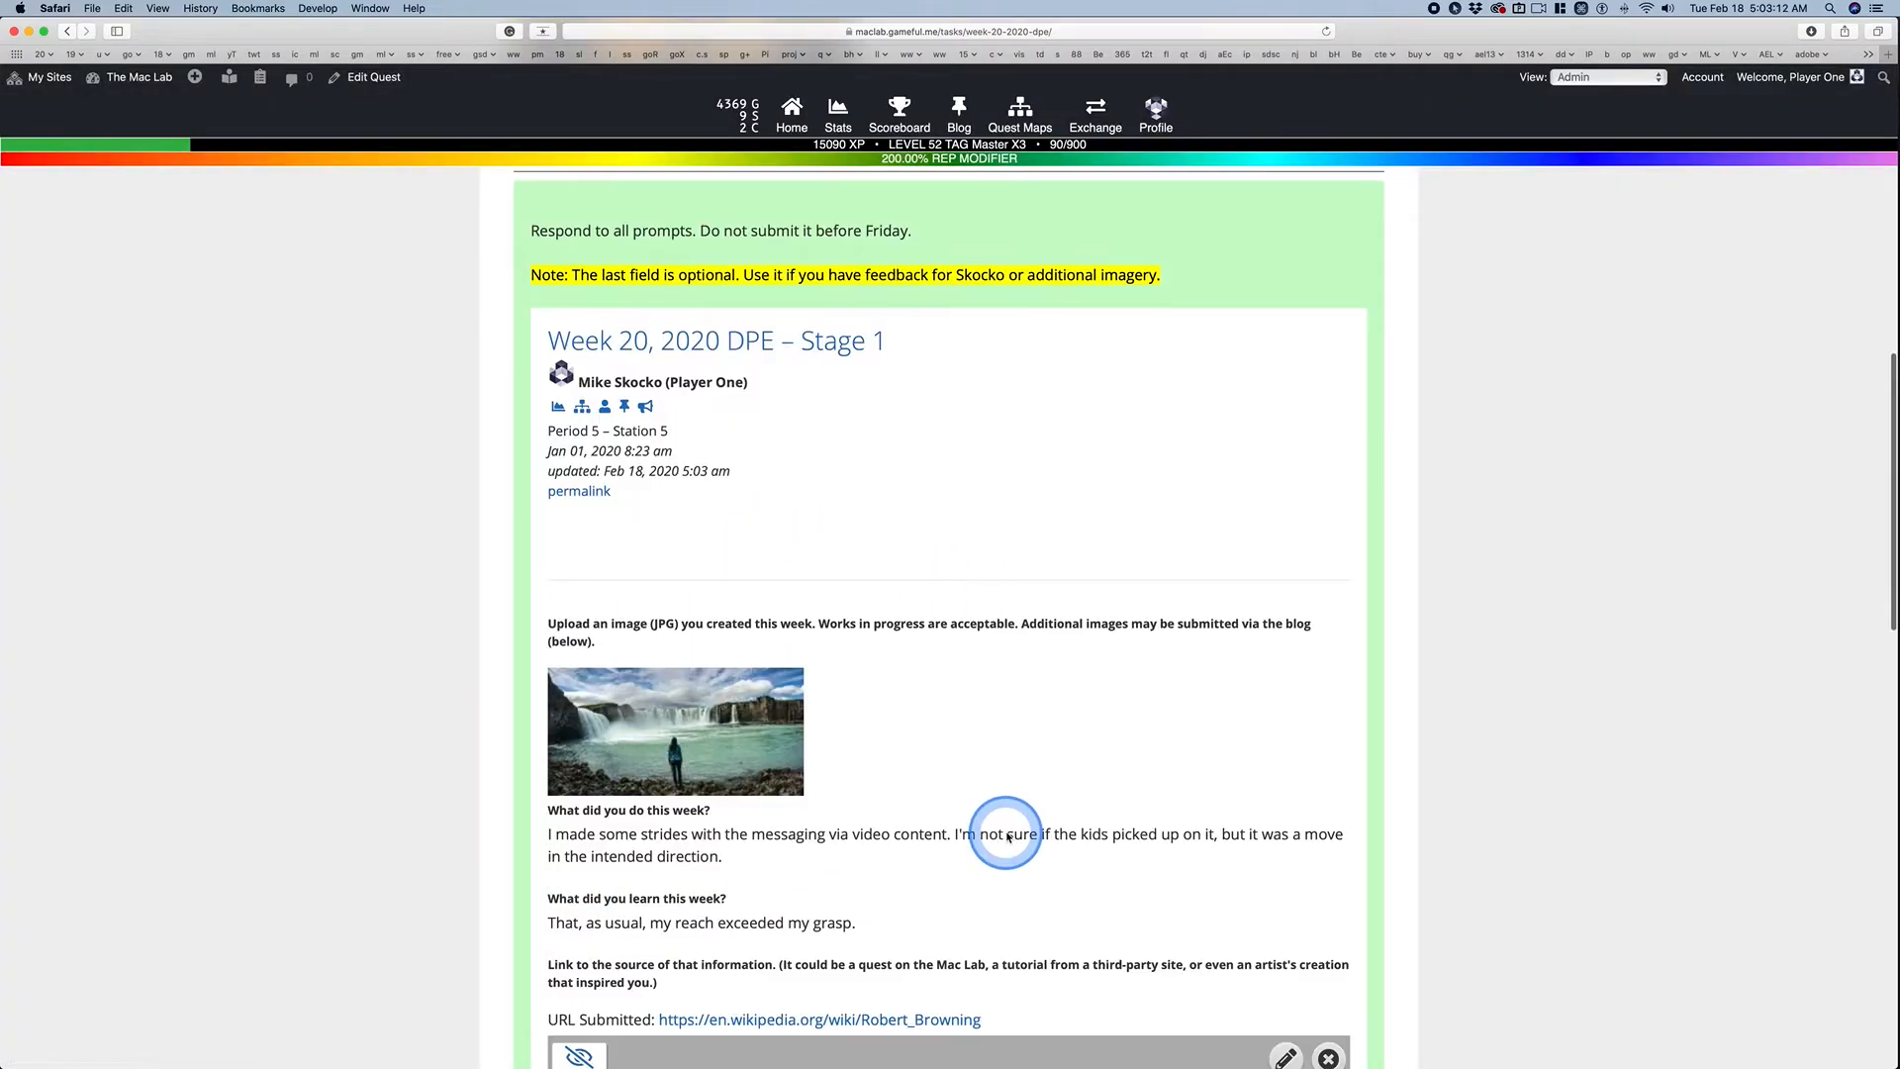
Step: Scroll through the Free Day 01 quest's Stage 1 form for a file, text, URL and optional feedback
scroll("down", 3)
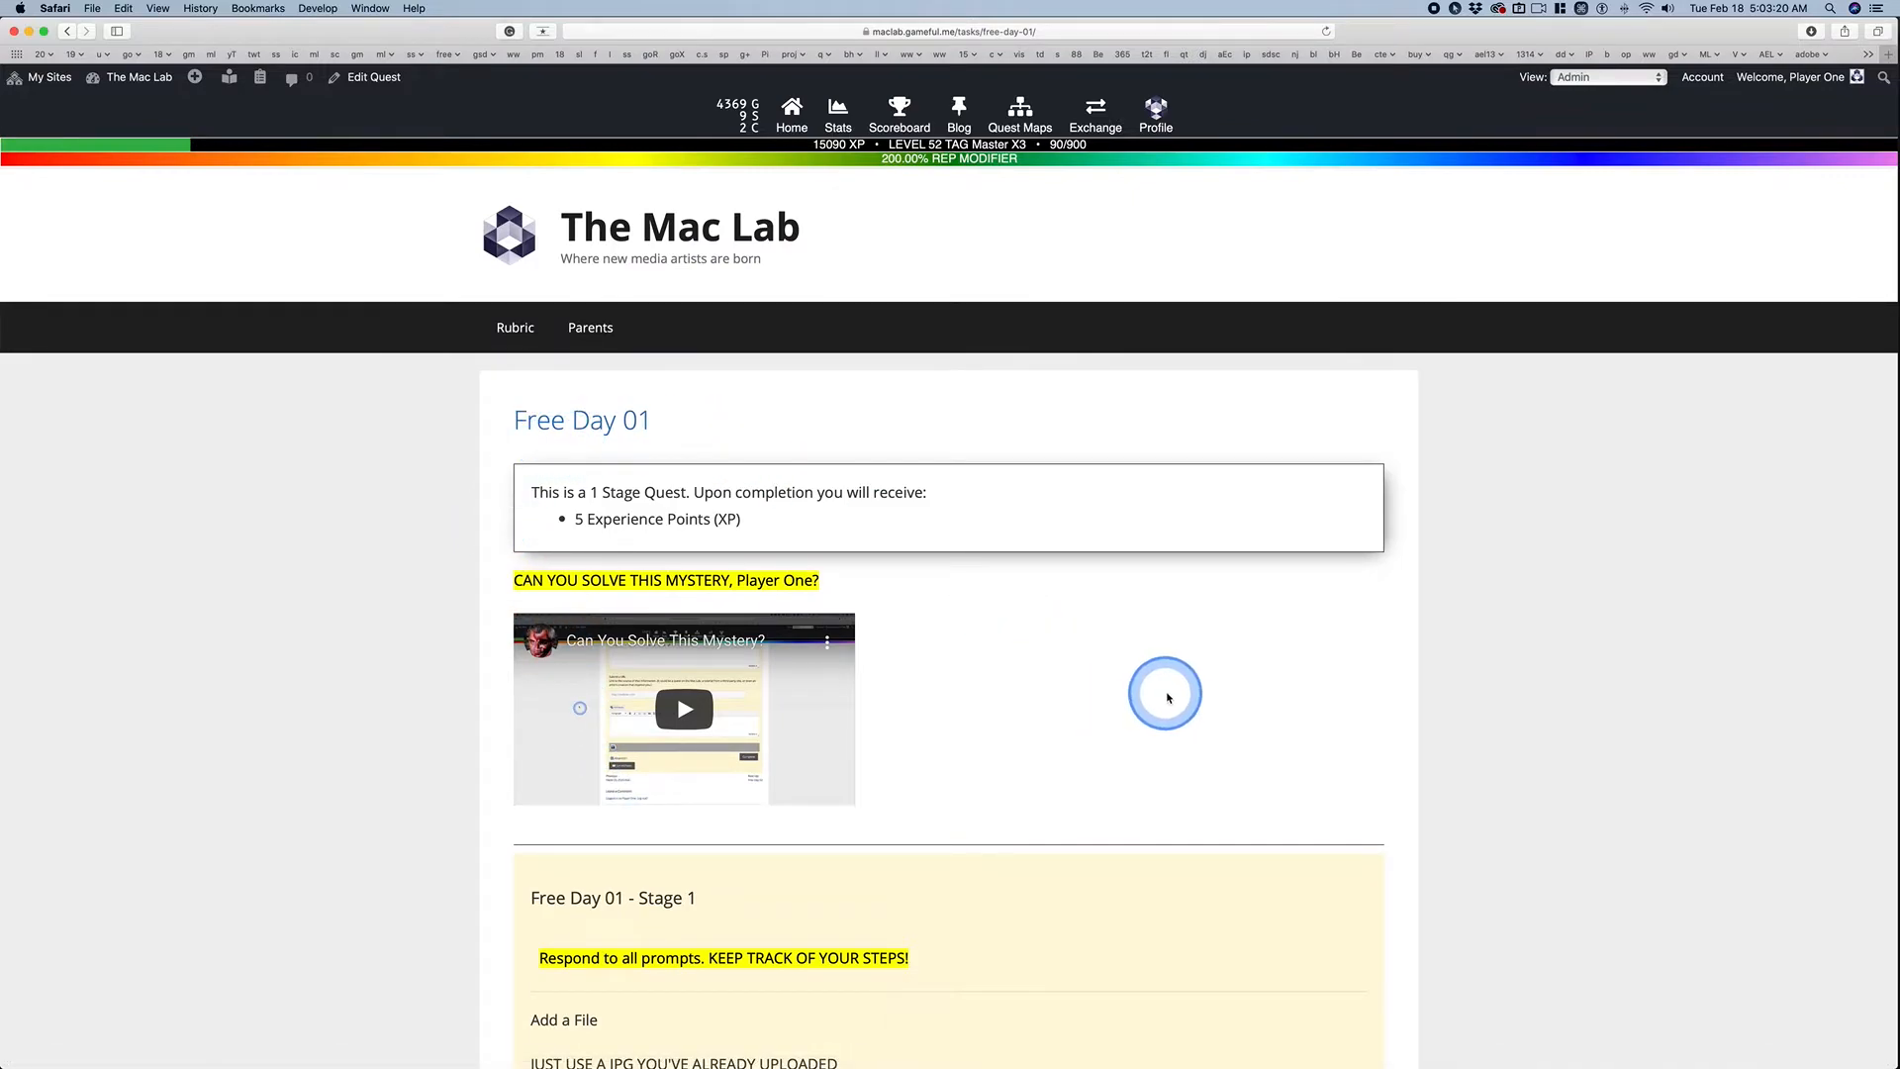
scroll("down", 3)
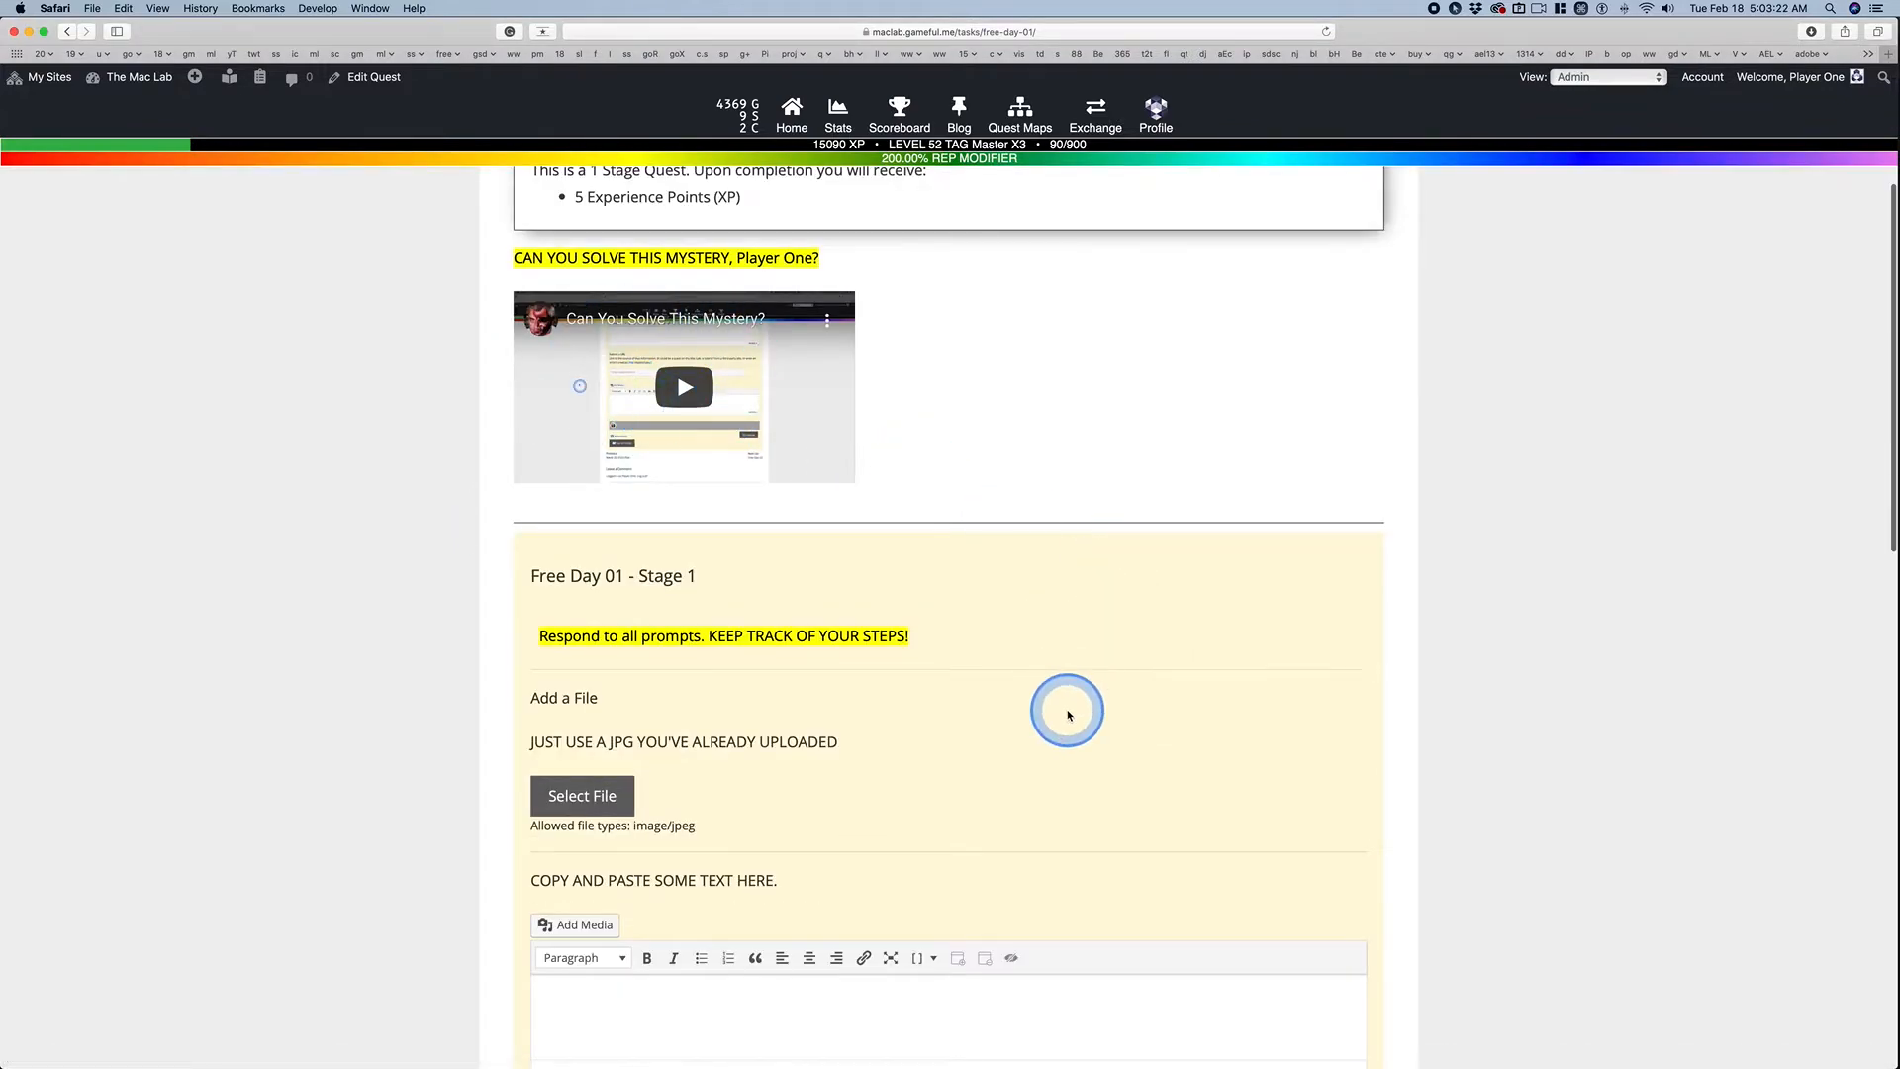
scroll("down", 3)
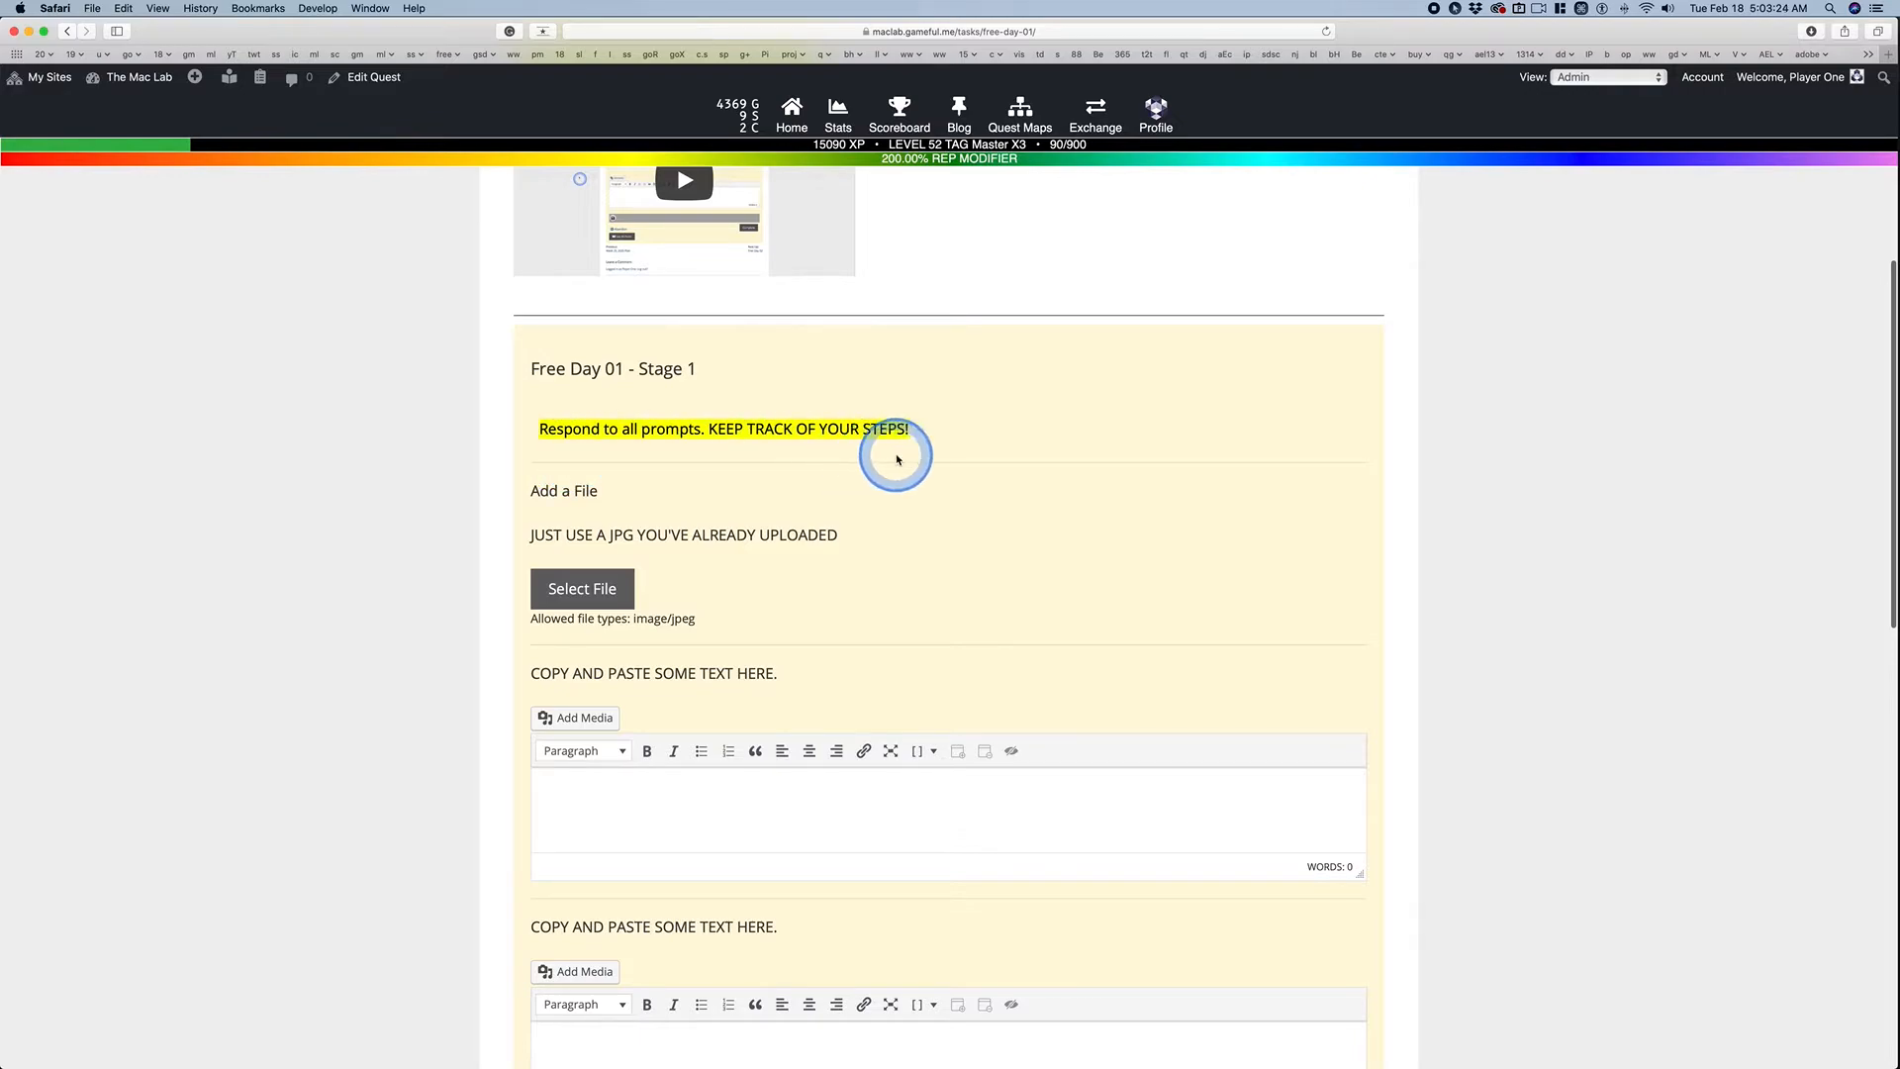
mouse_move(991, 522)
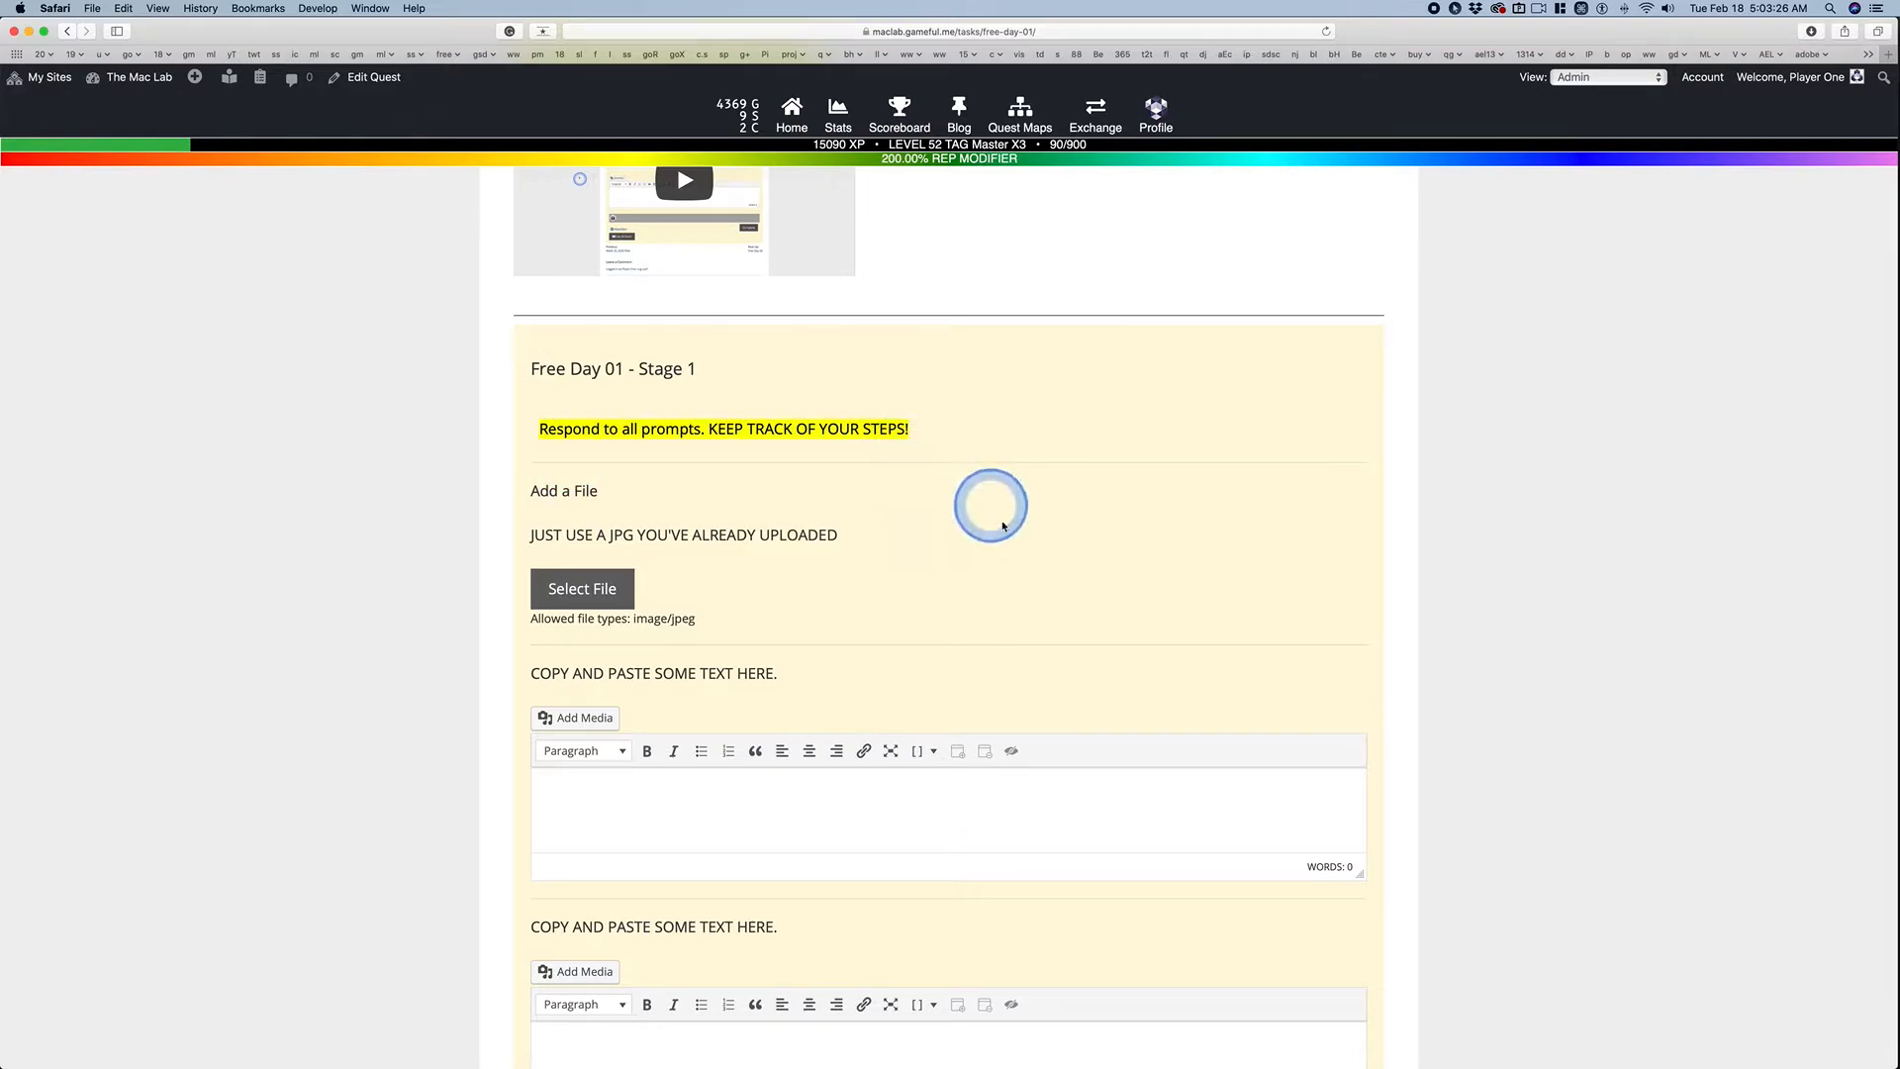
scroll("up", 3)
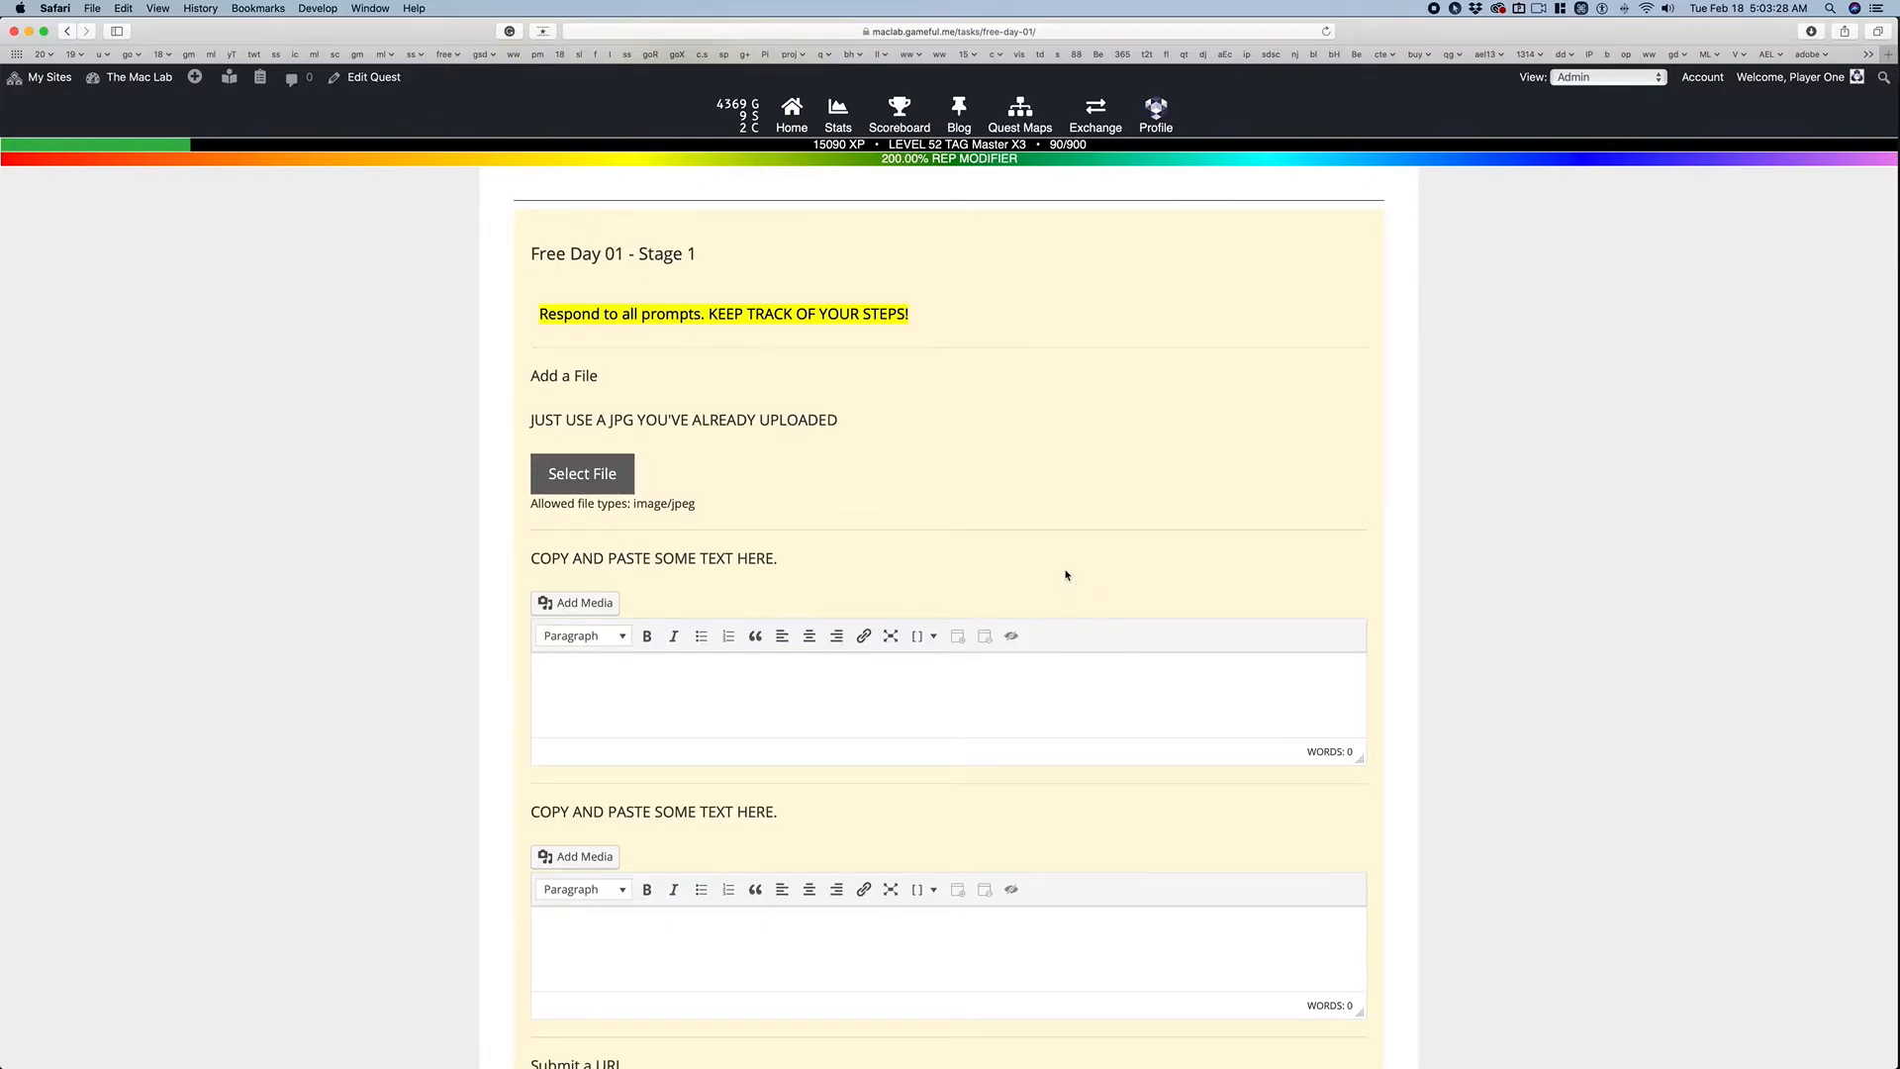
scroll("down", 3)
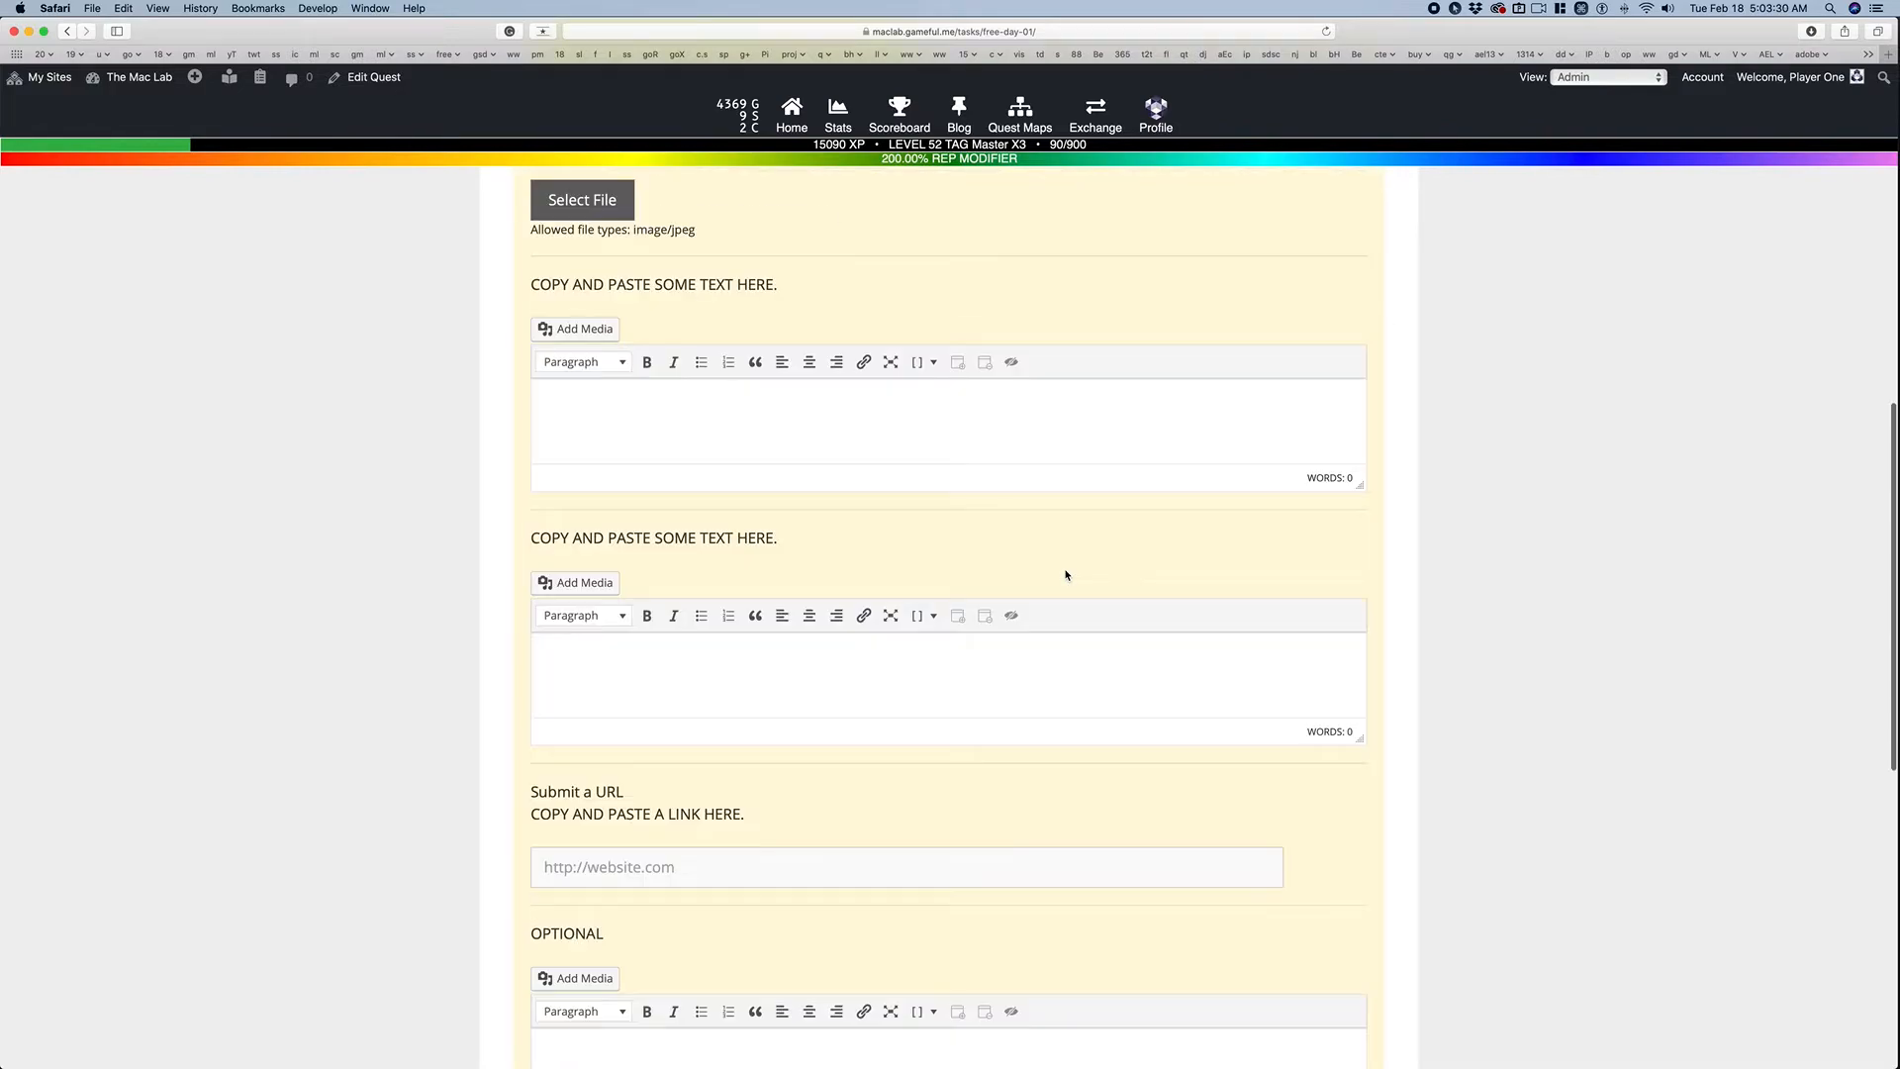
scroll("down", 3)
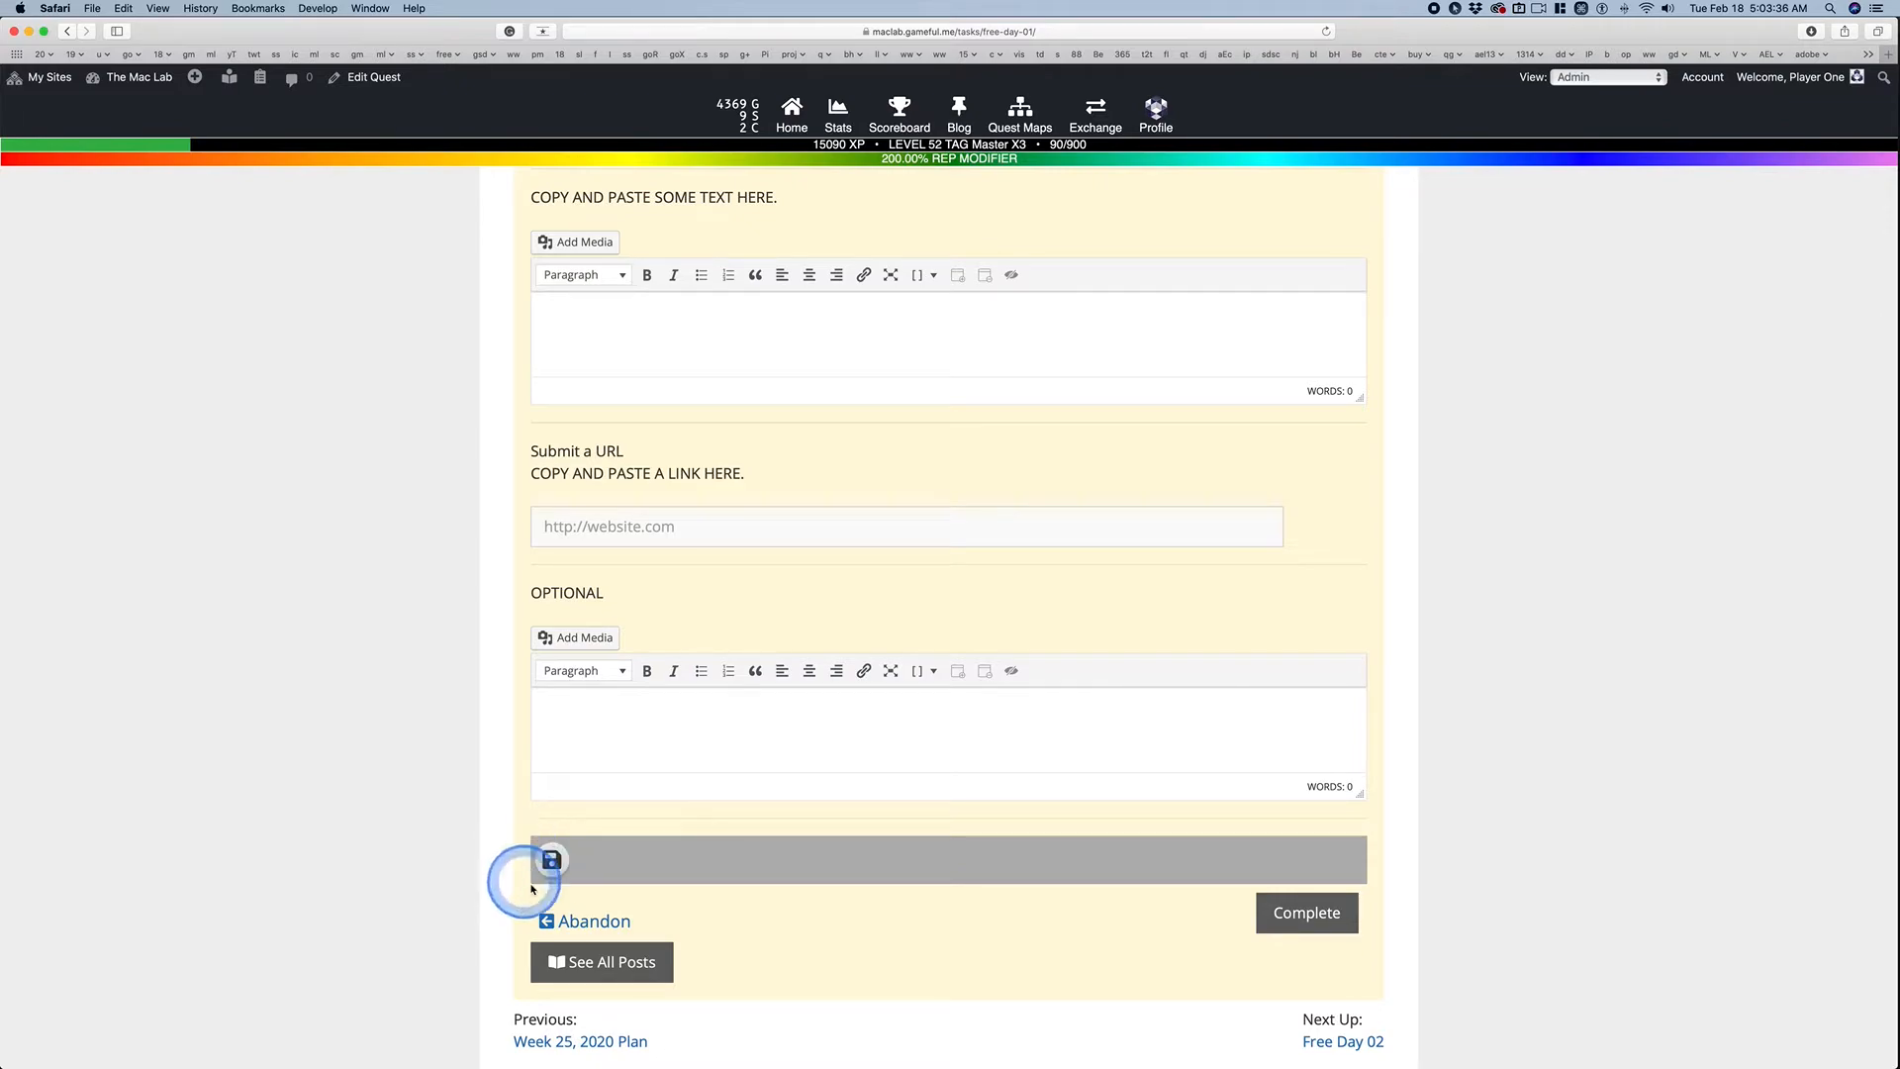
mouse_move(387, 764)
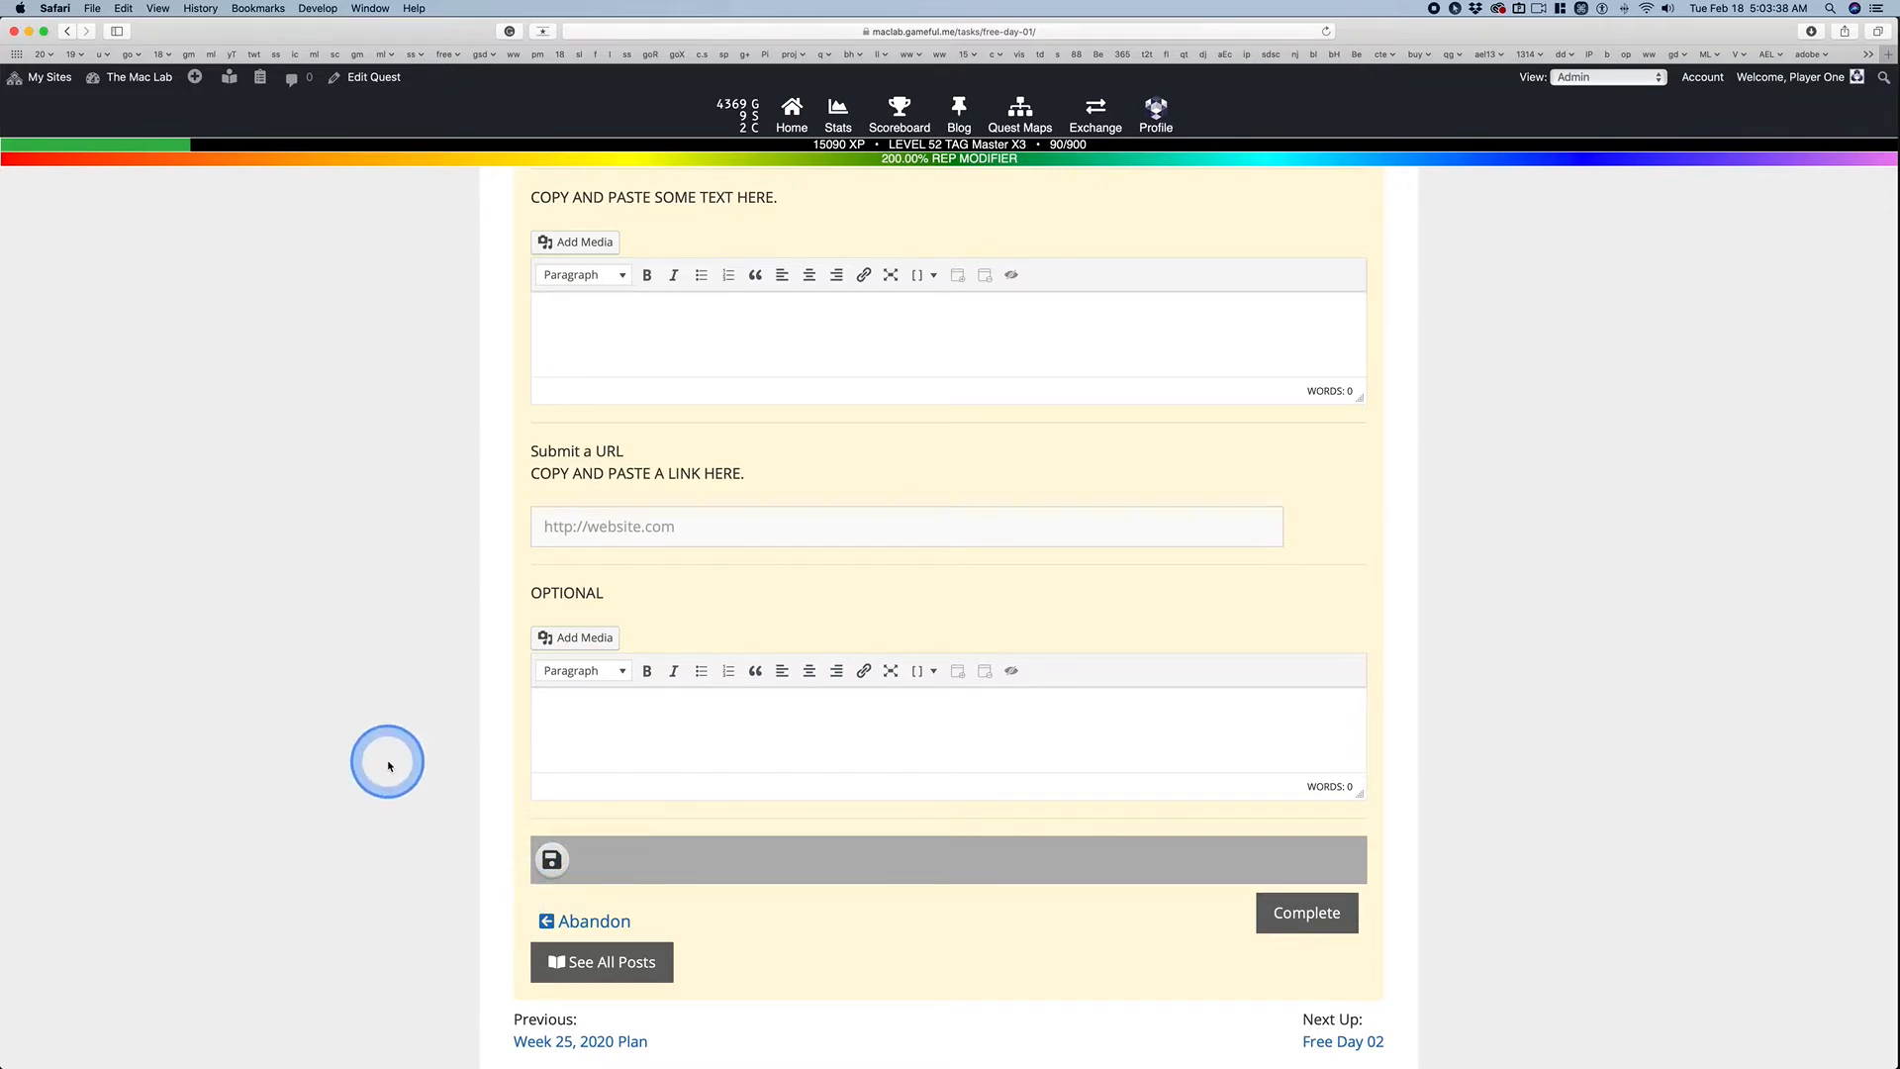
scroll("up", 3)
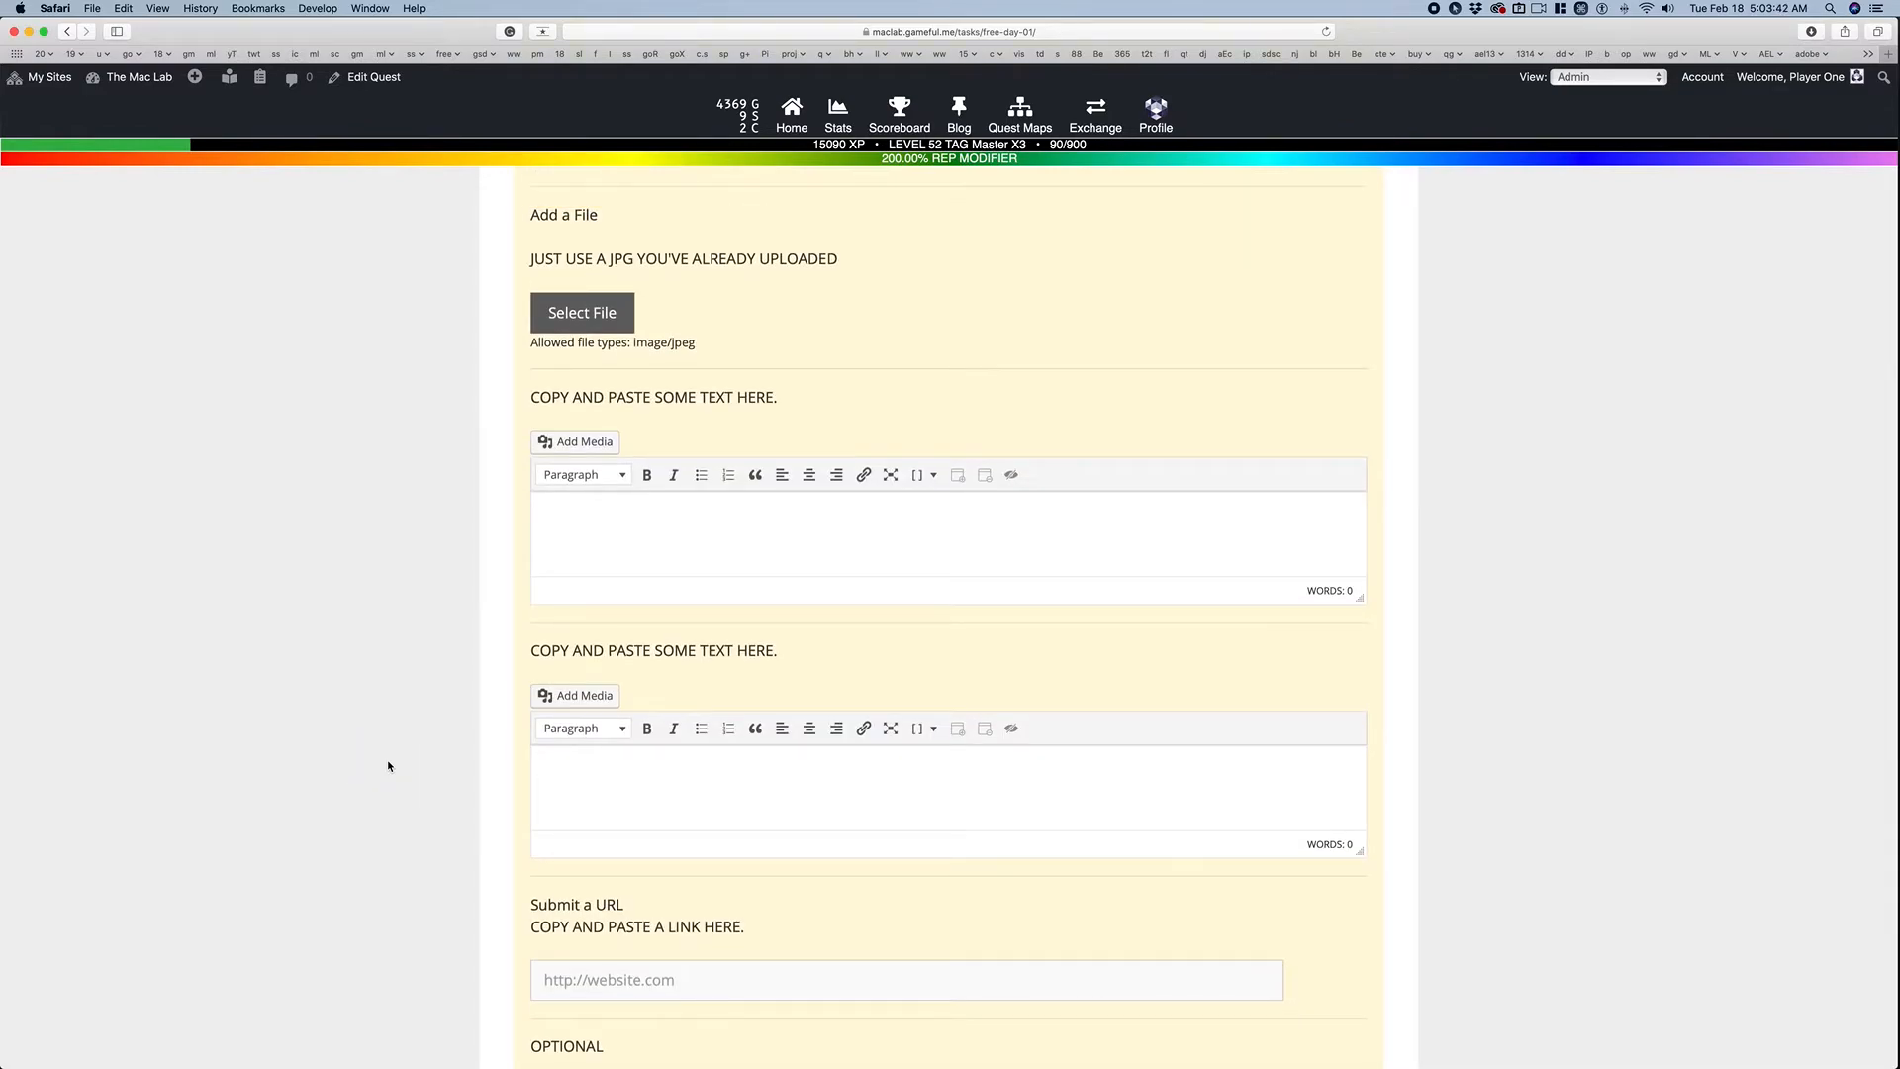
scroll("up", 3)
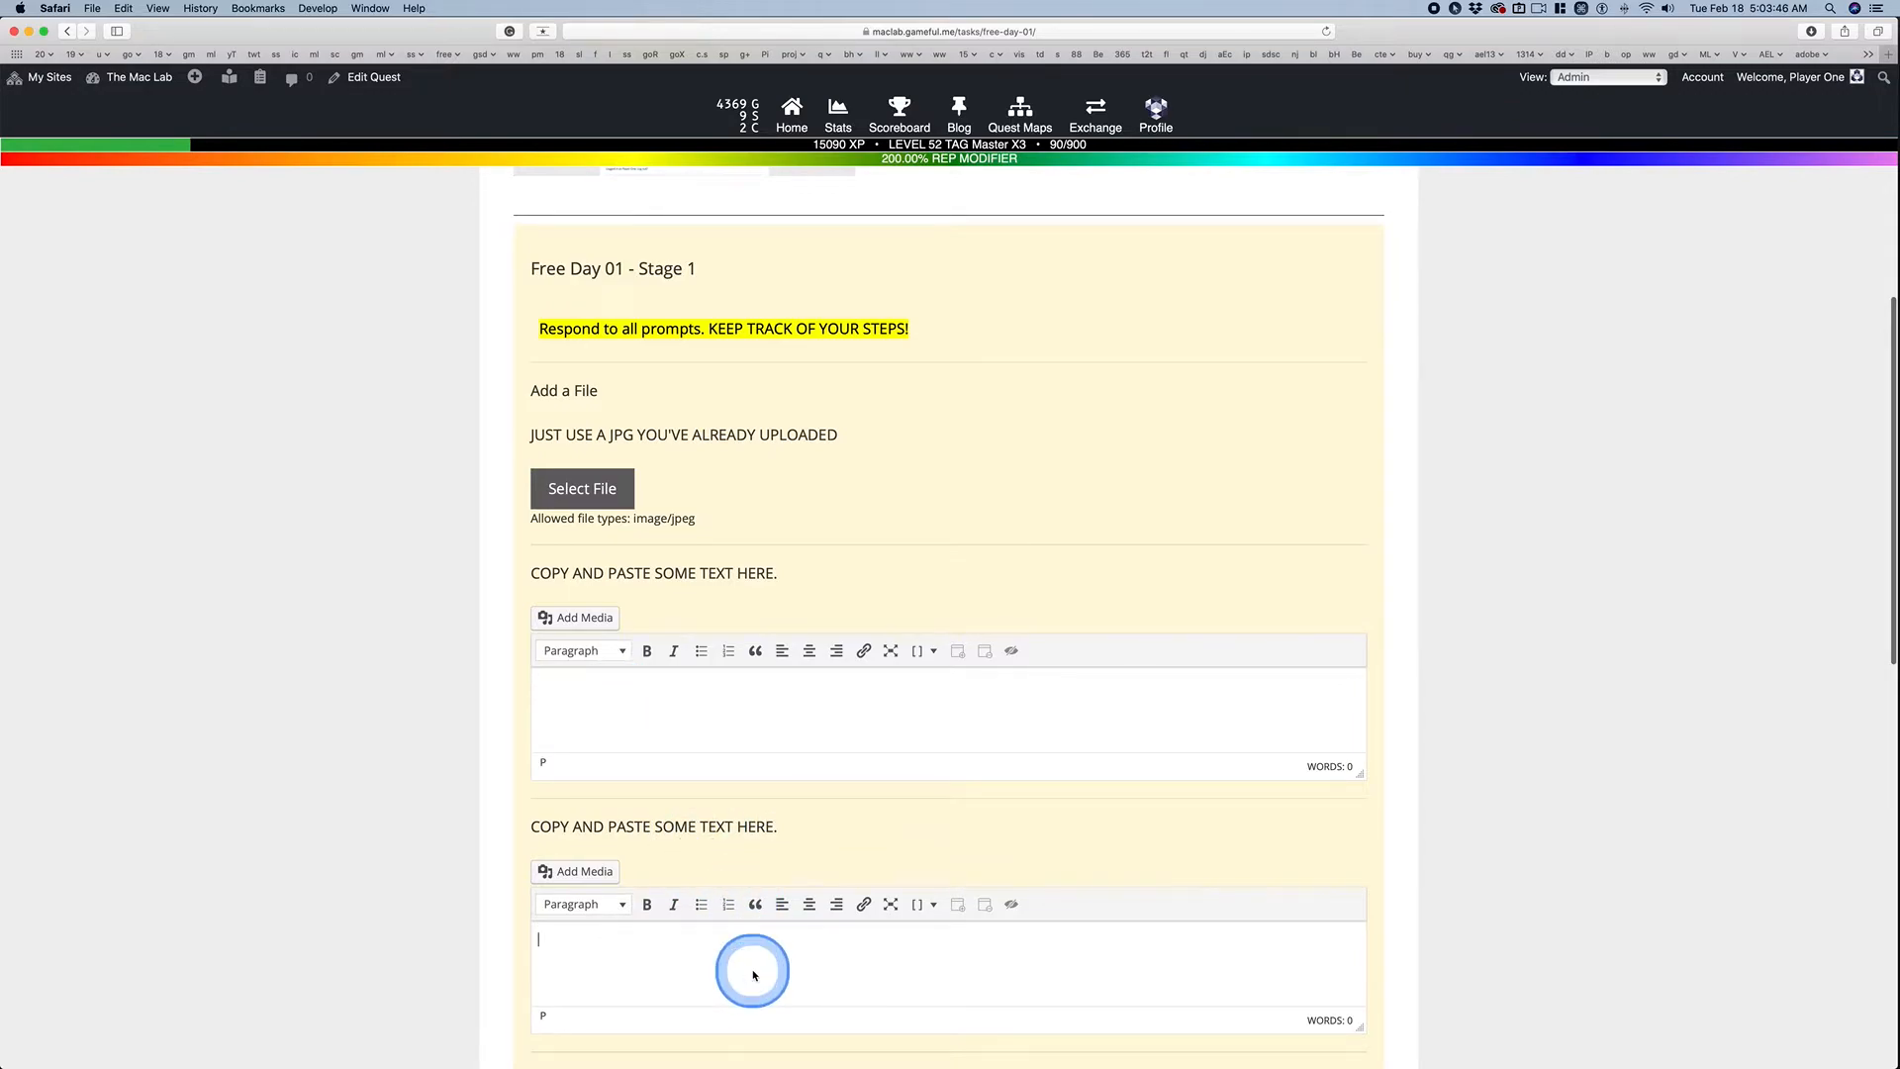
scroll("down", 3)
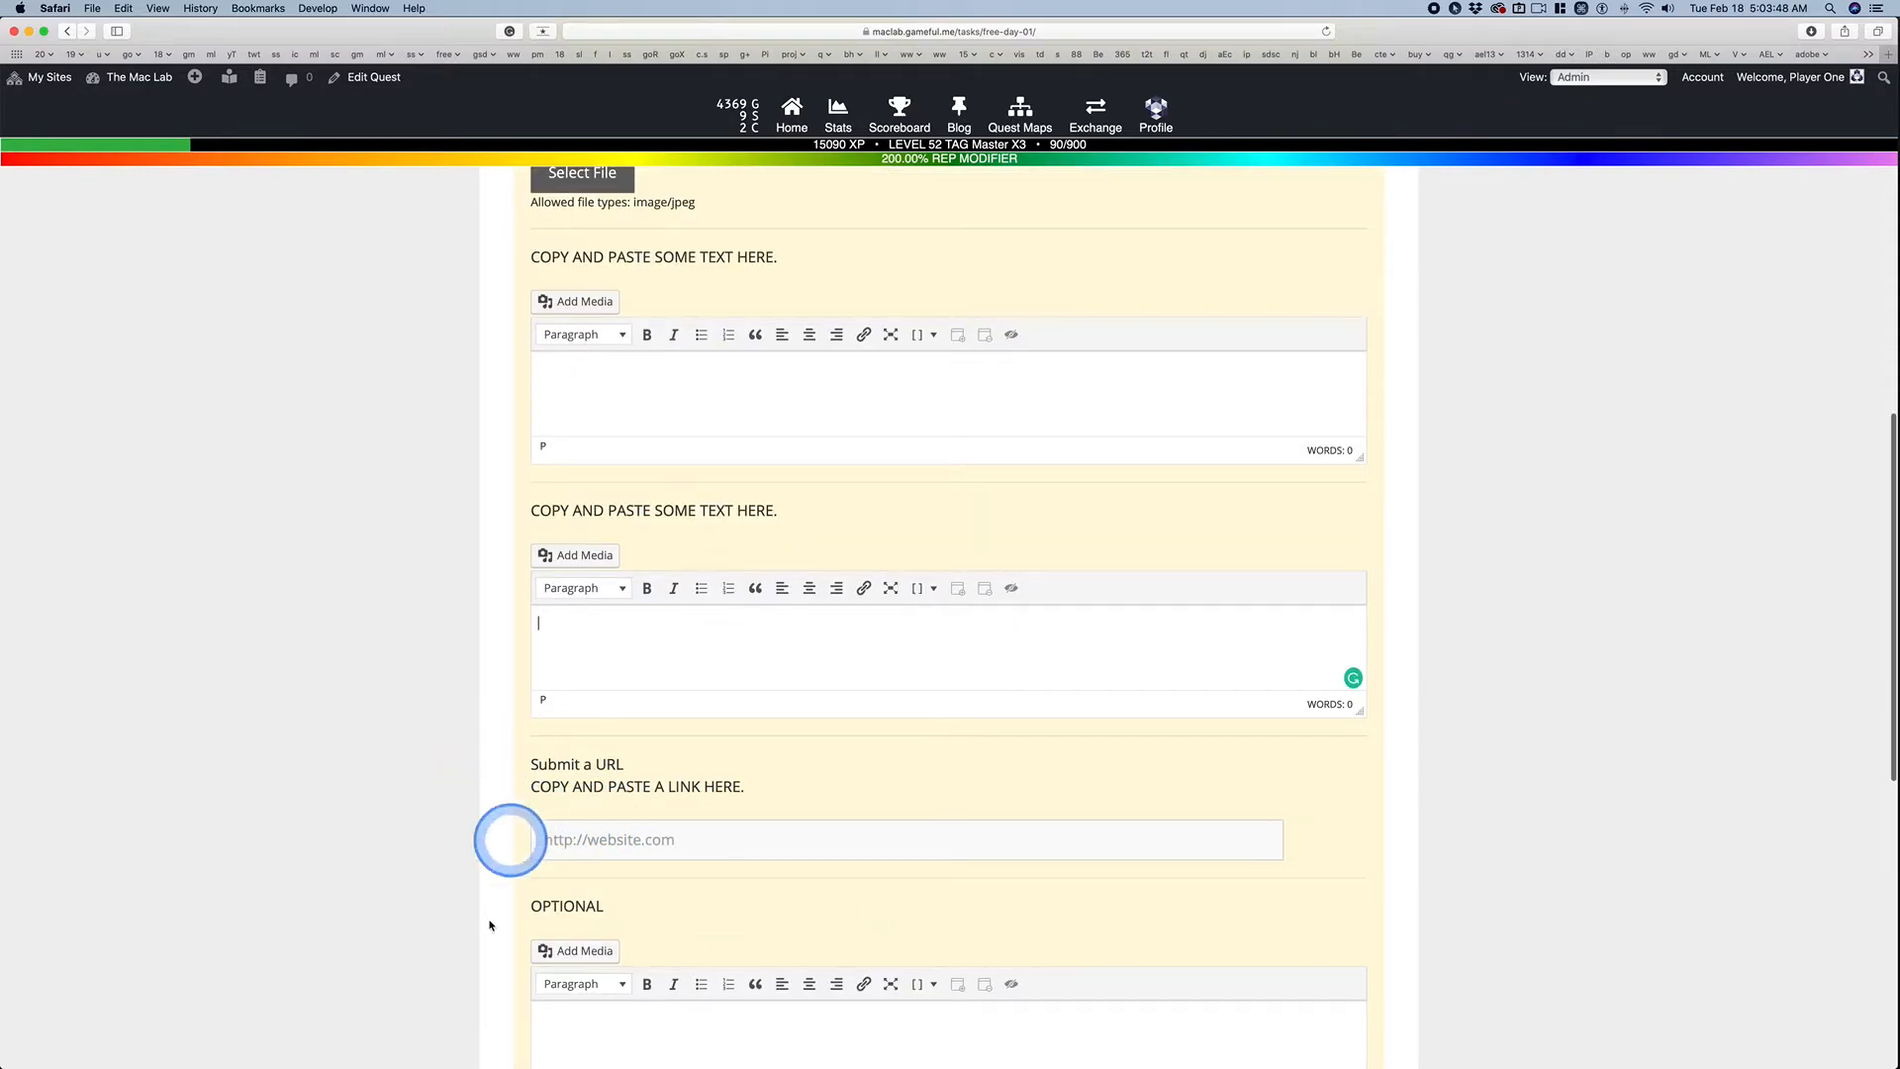
scroll("down", 3)
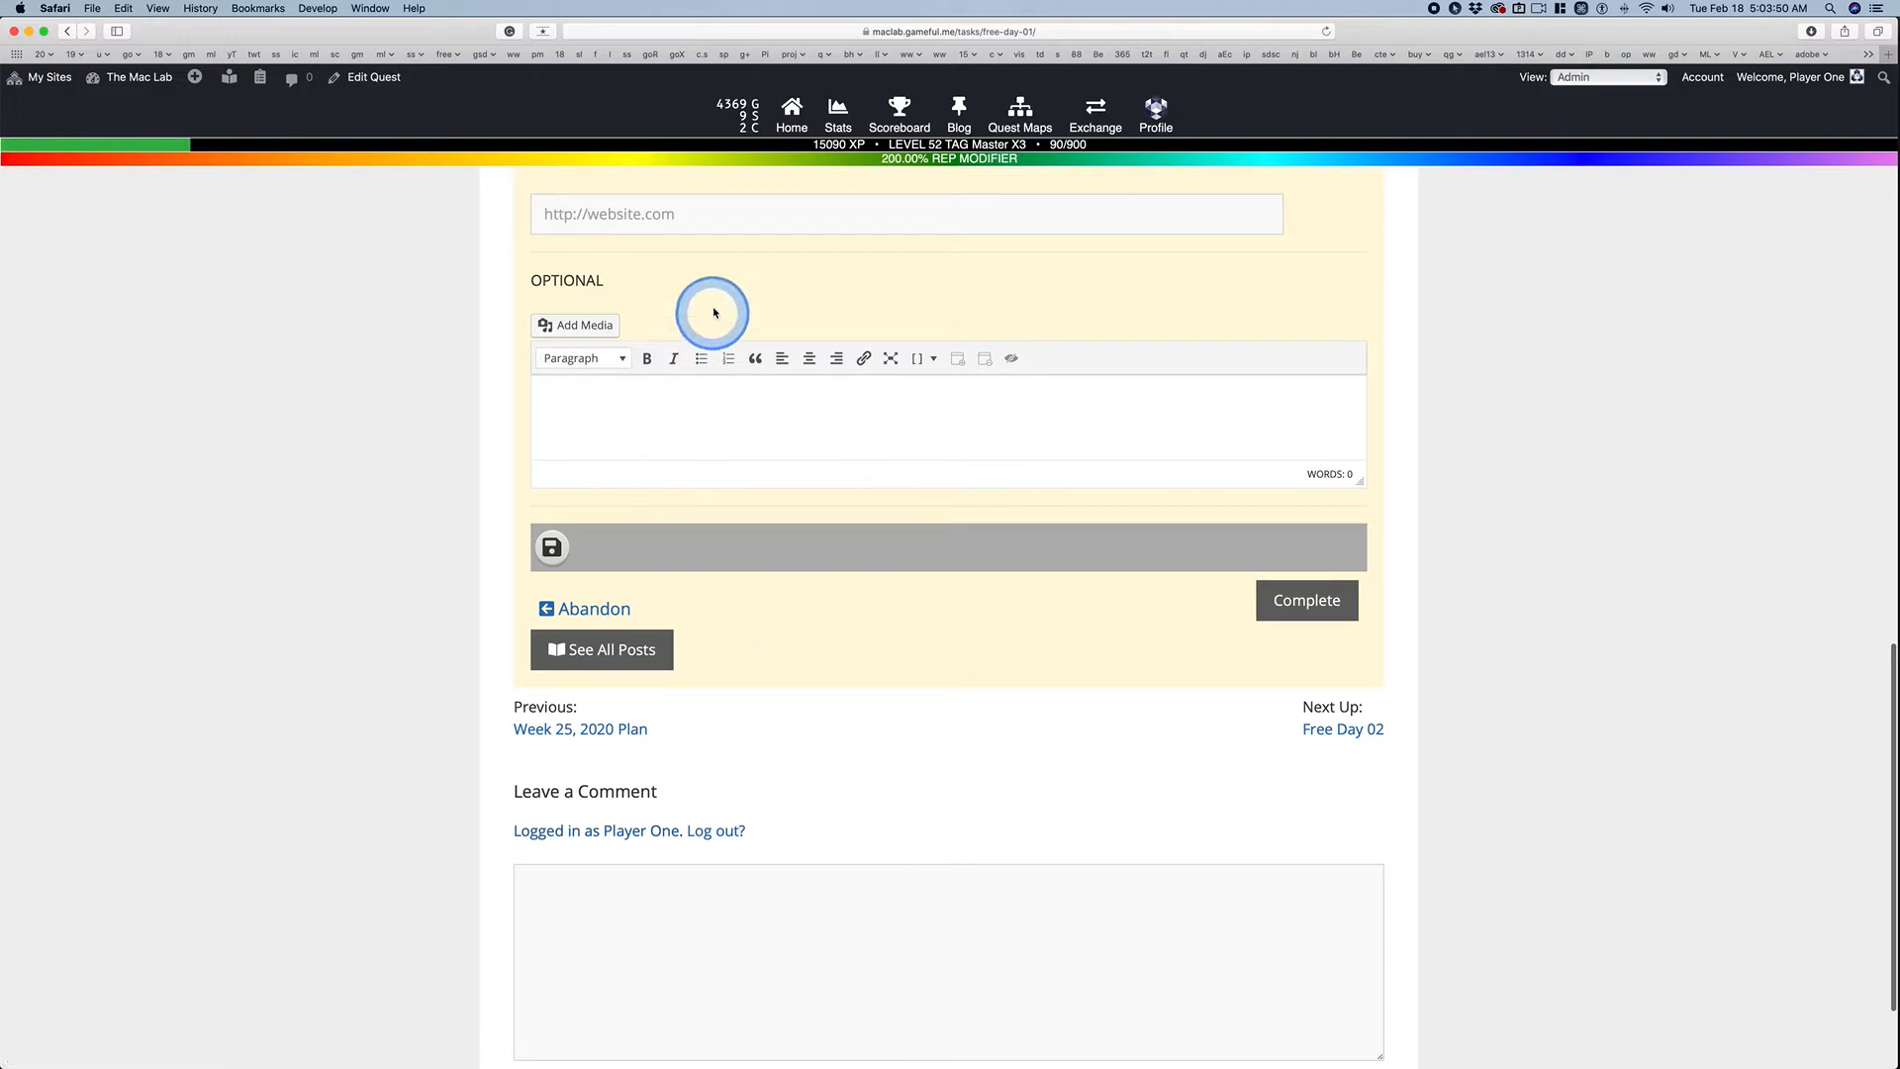
mouse_move(425, 504)
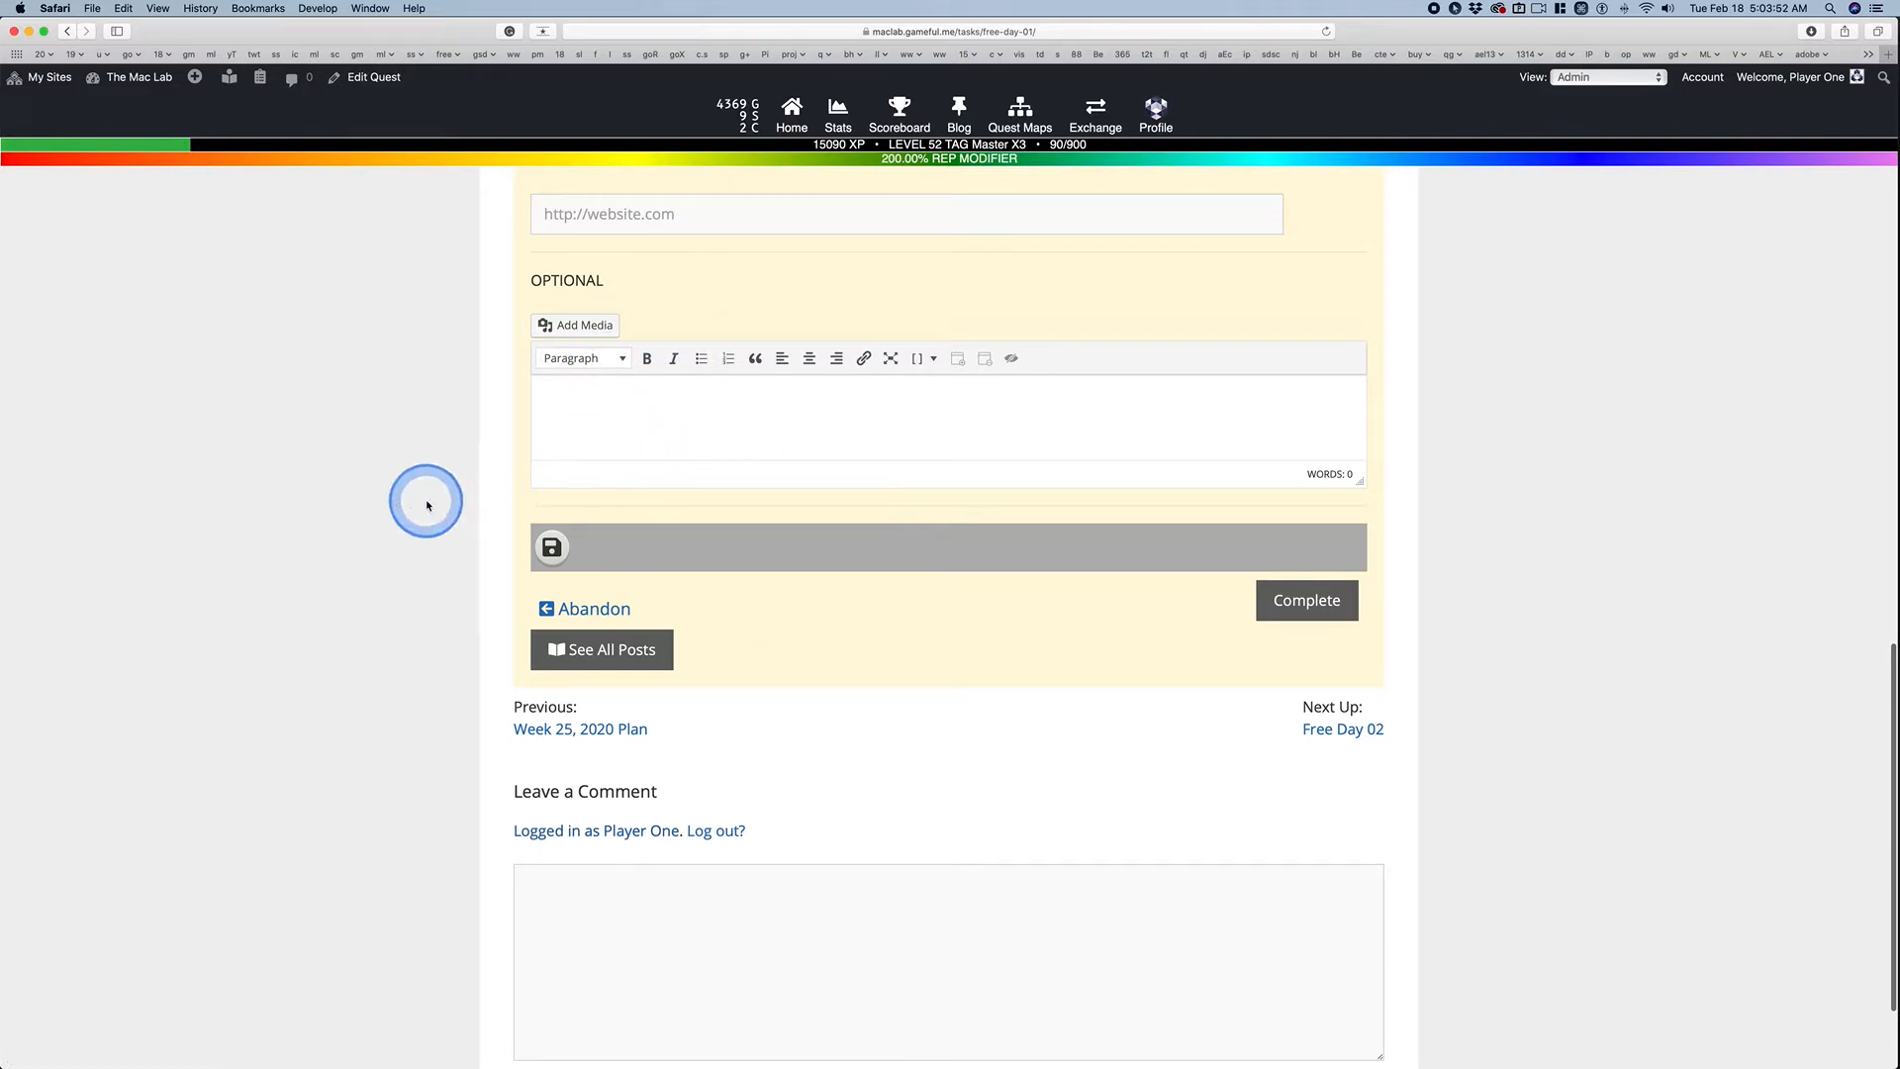
scroll("up", 3)
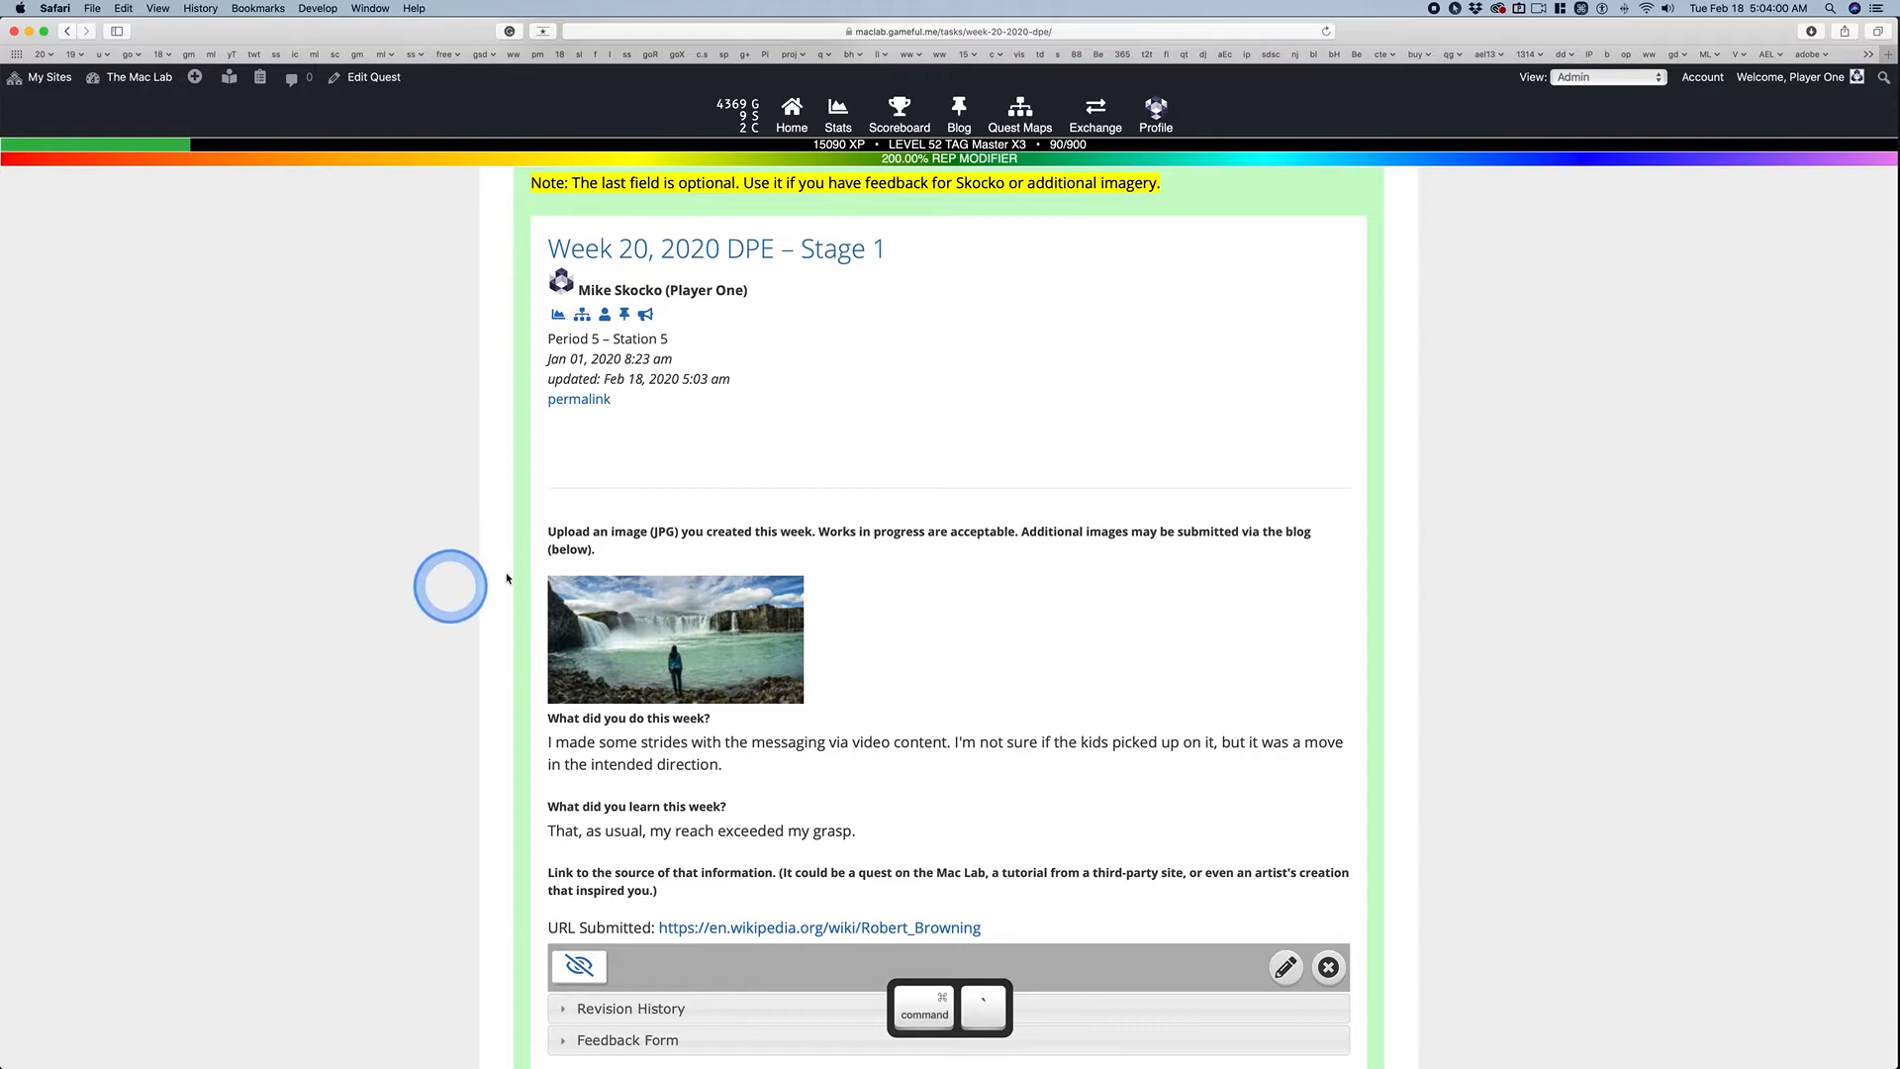
mouse_move(675, 586)
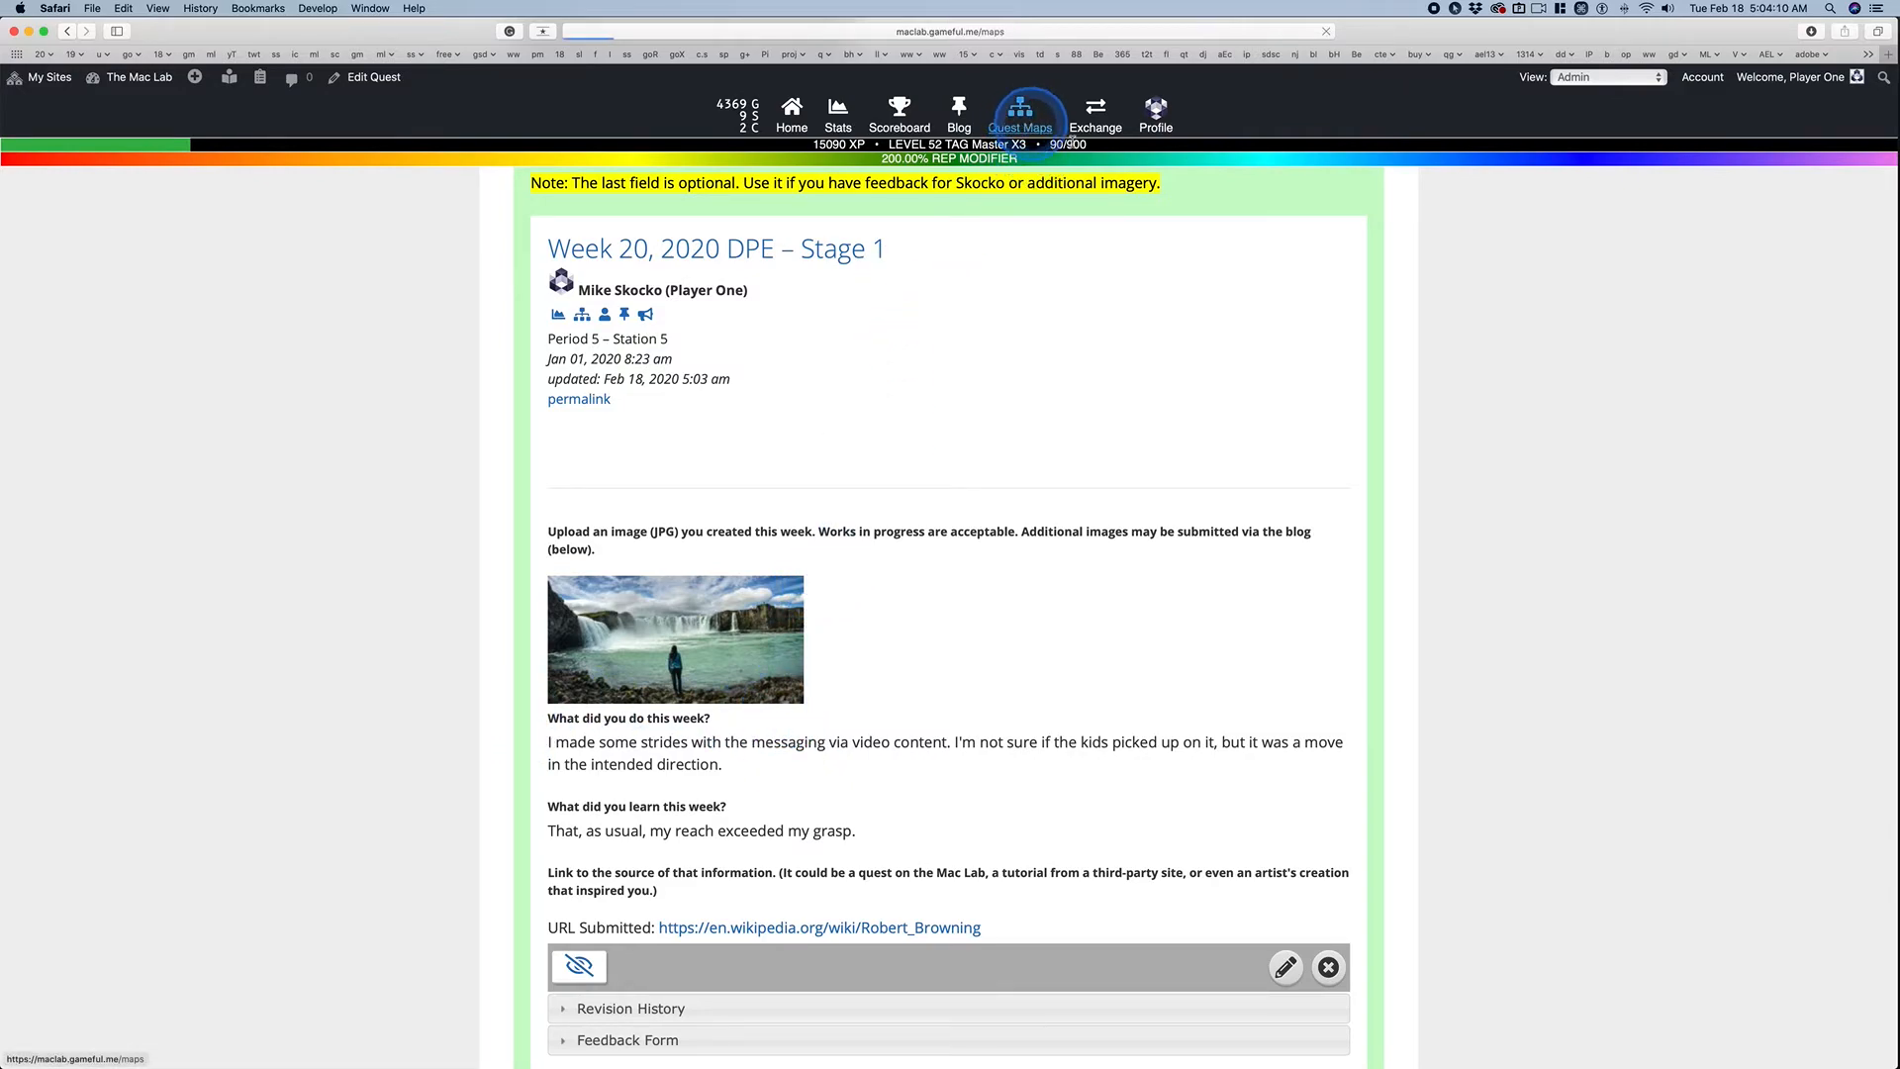
Step: On Quest Maps, expand the Free Day 01 tile under Tue Feb 18 to list Free Day 01 through 10
left_click(1019, 115)
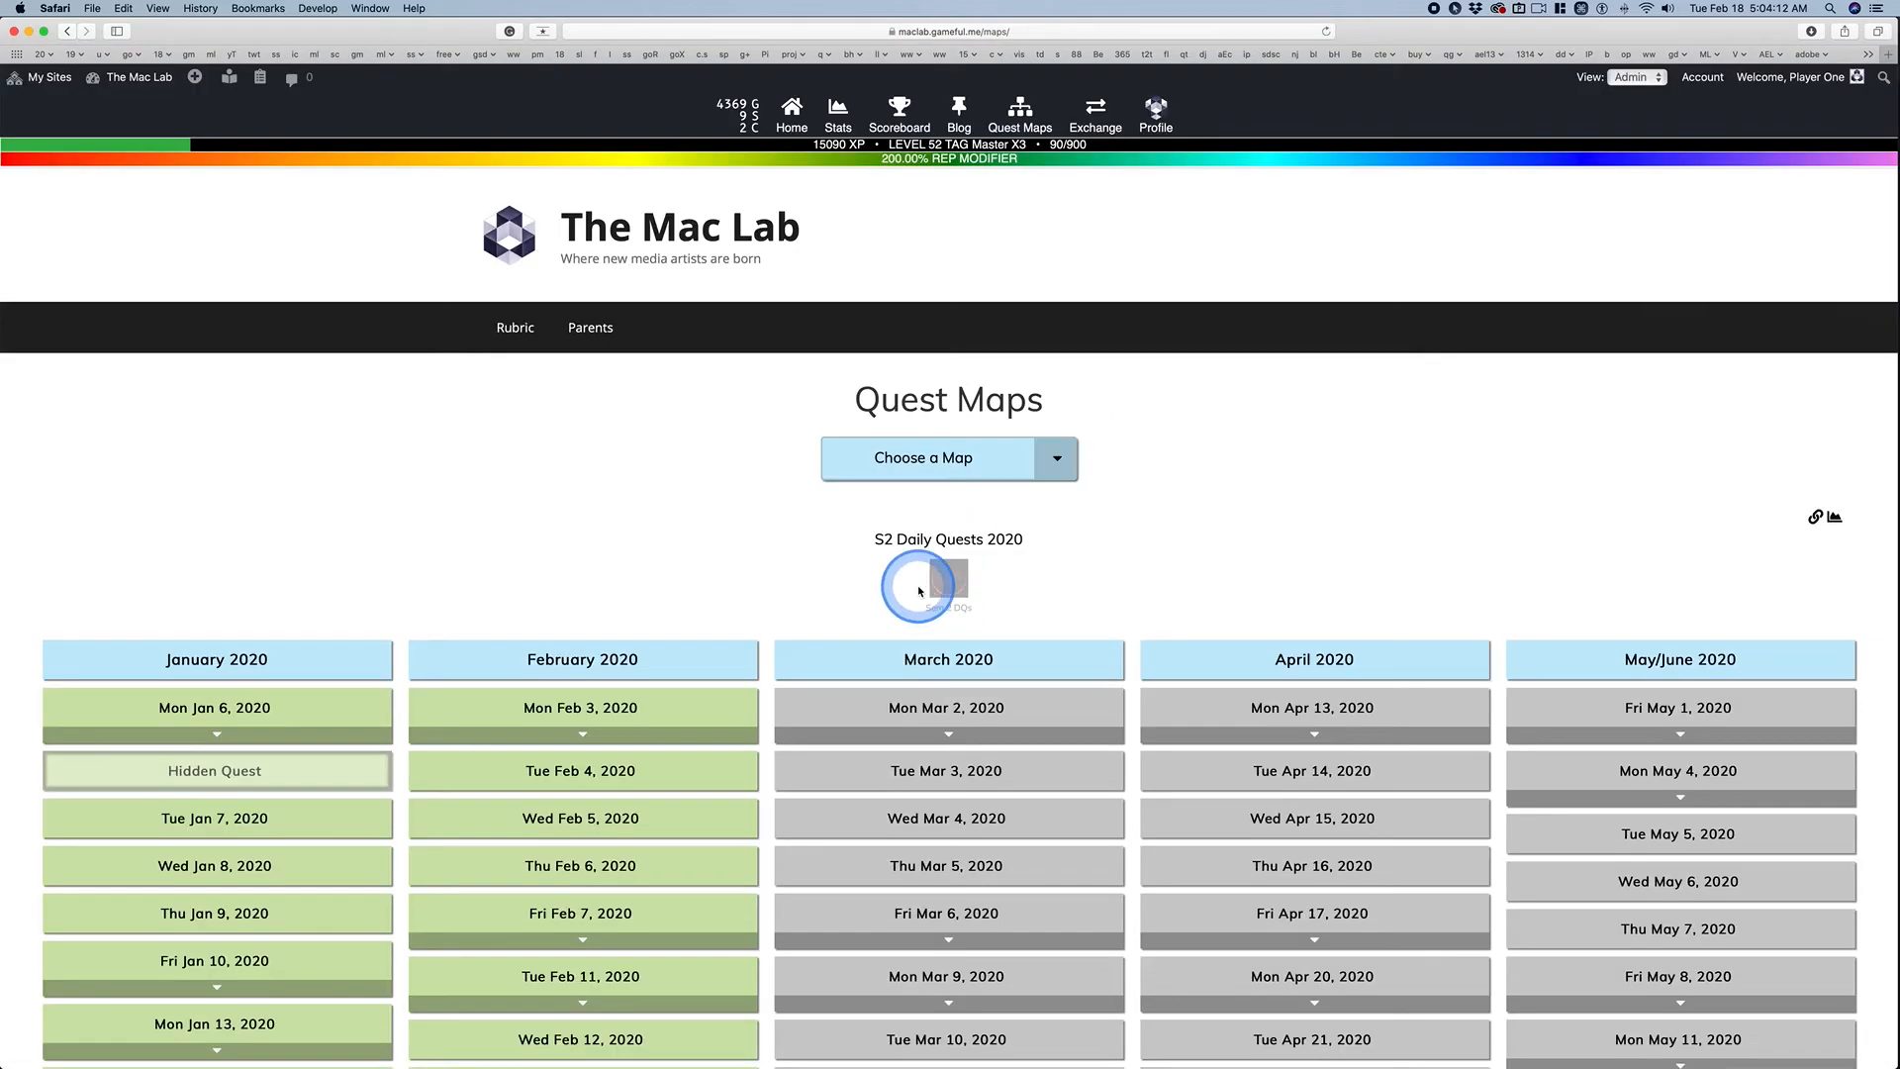
scroll("down", 3)
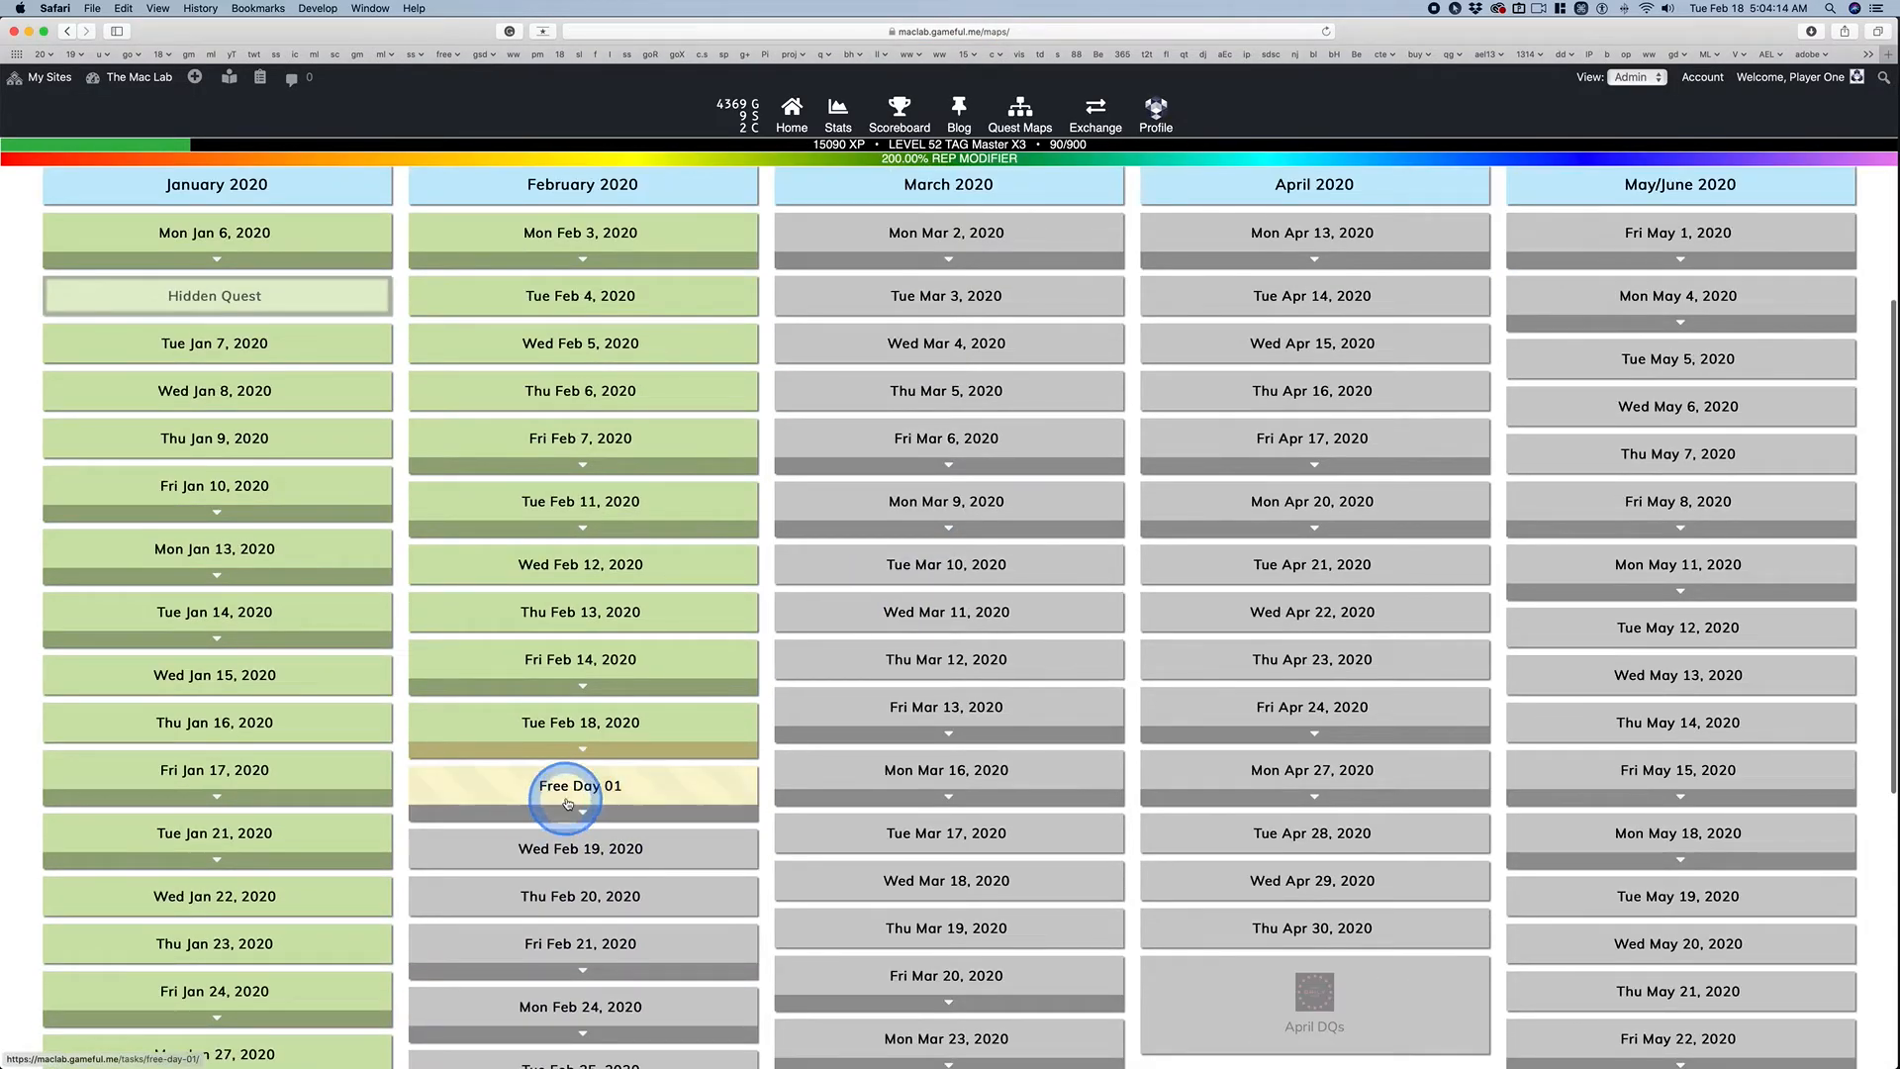
left_click(580, 786)
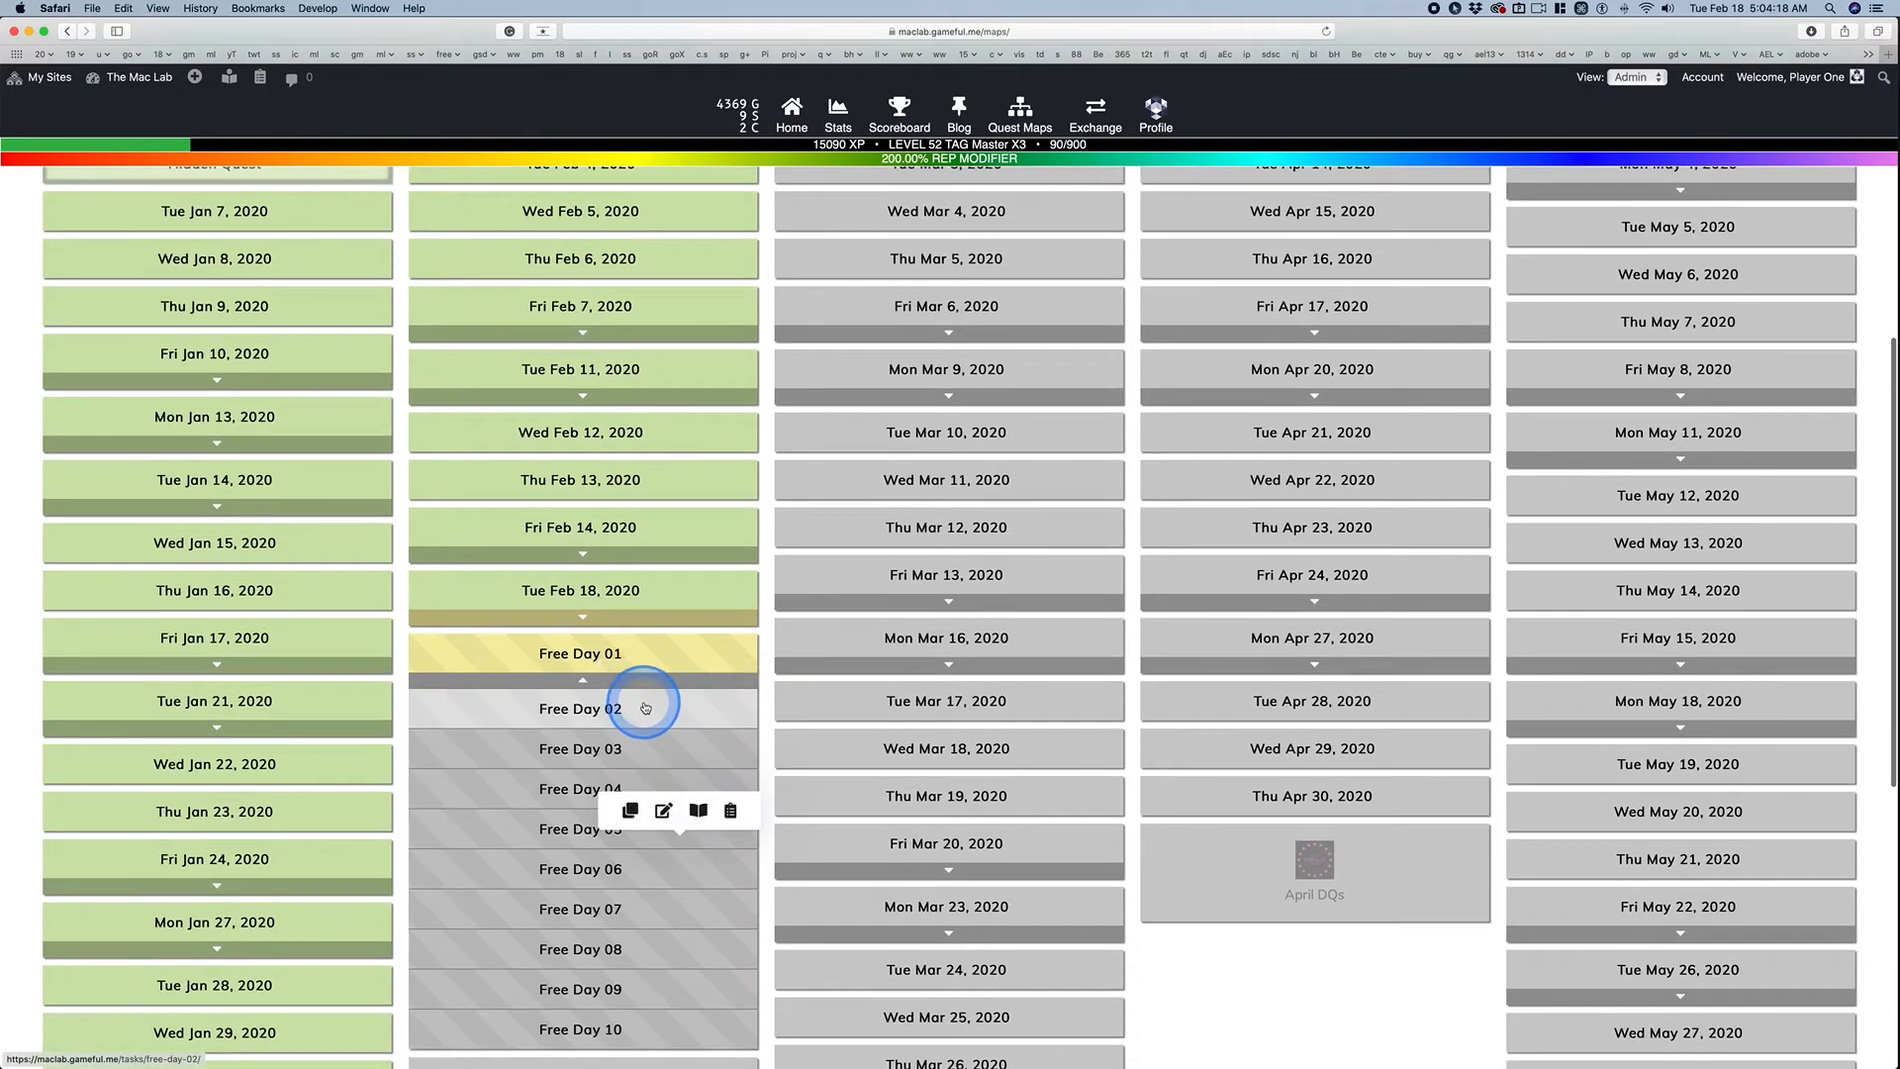
mouse_move(483, 708)
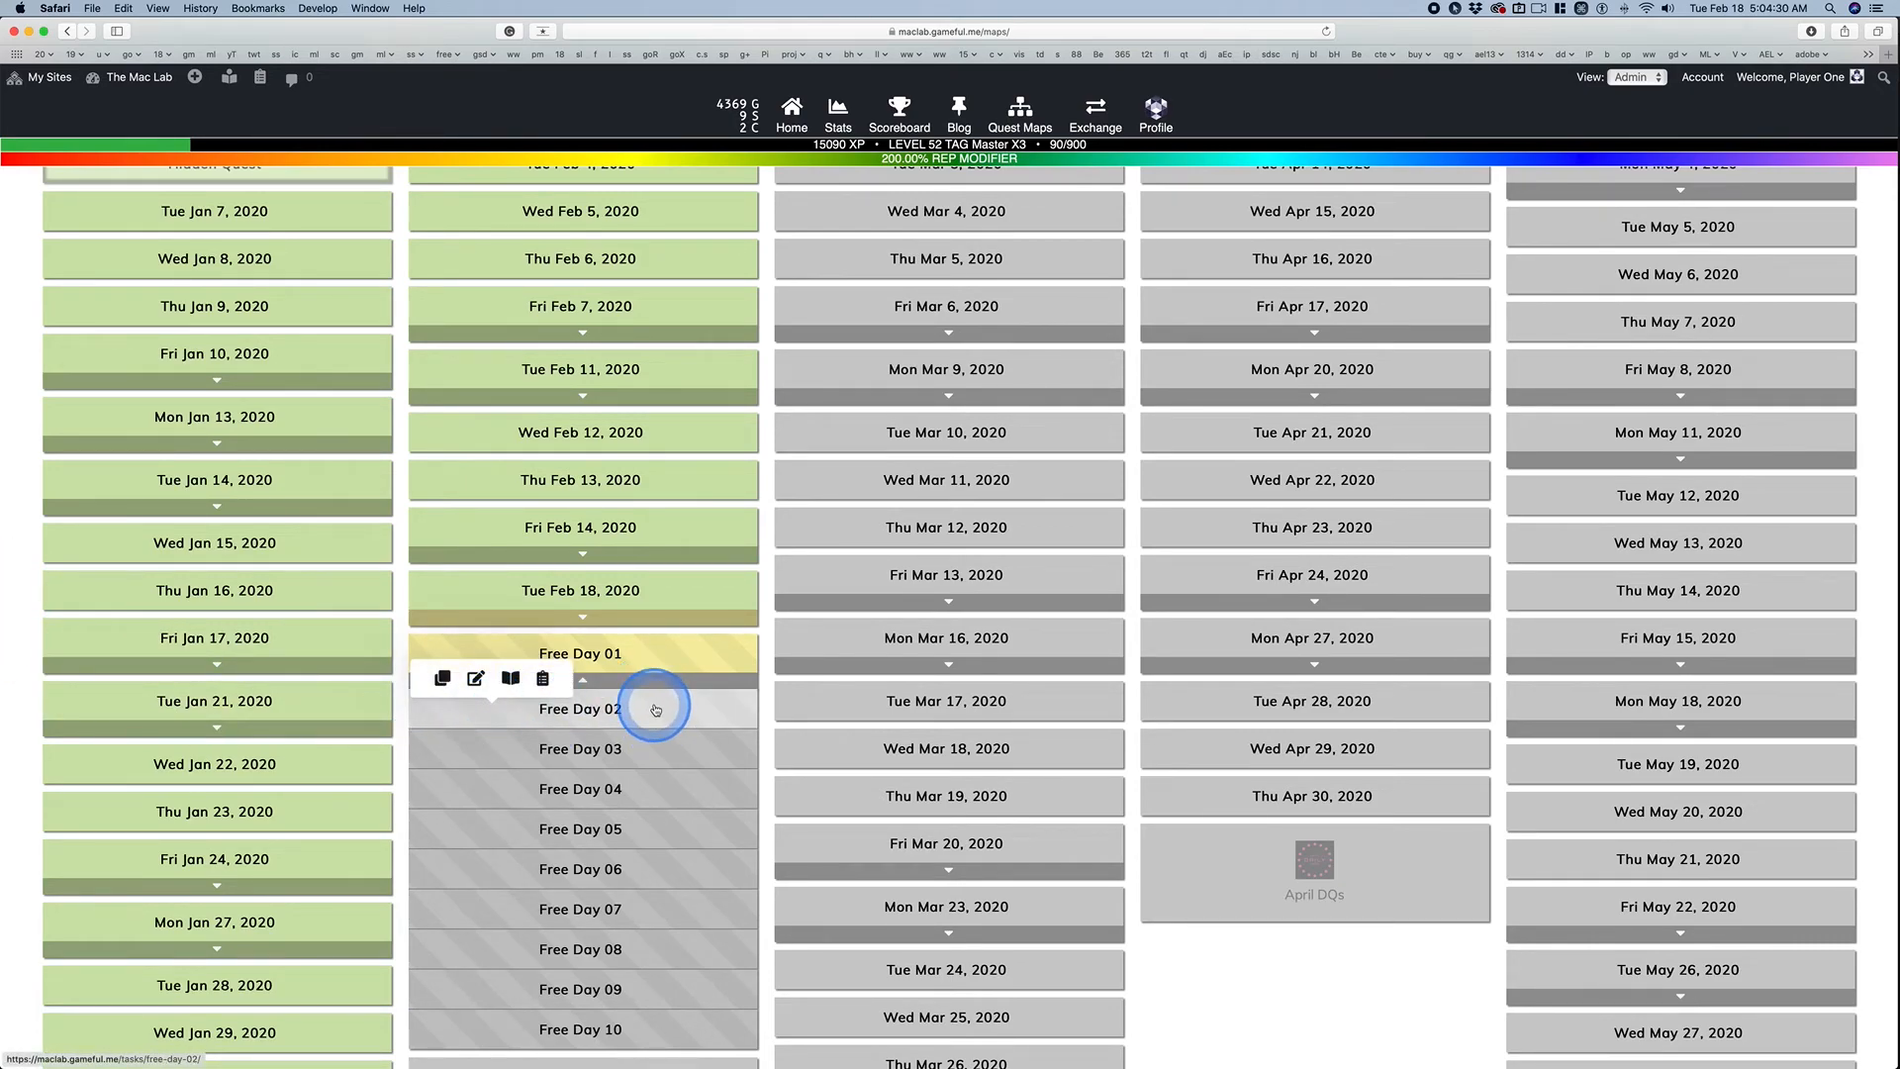
mouse_move(655, 708)
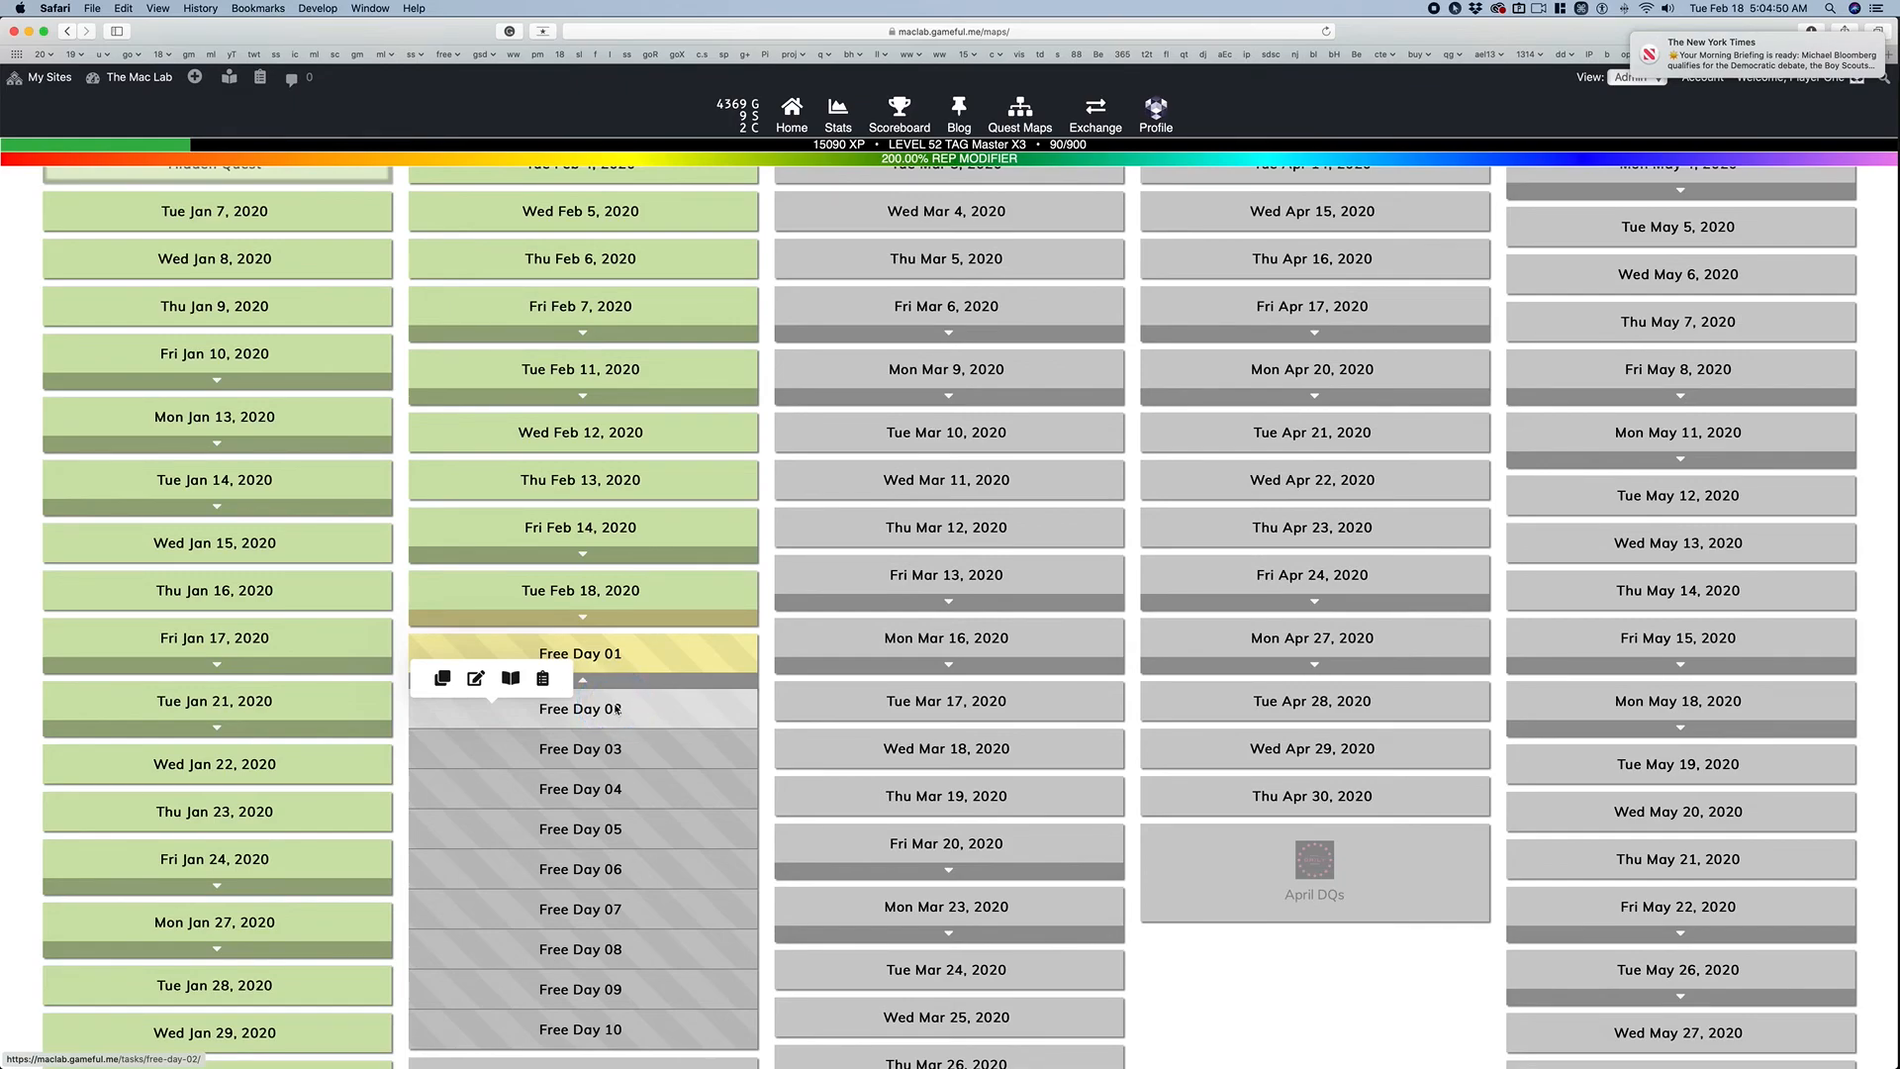
left_click(579, 653)
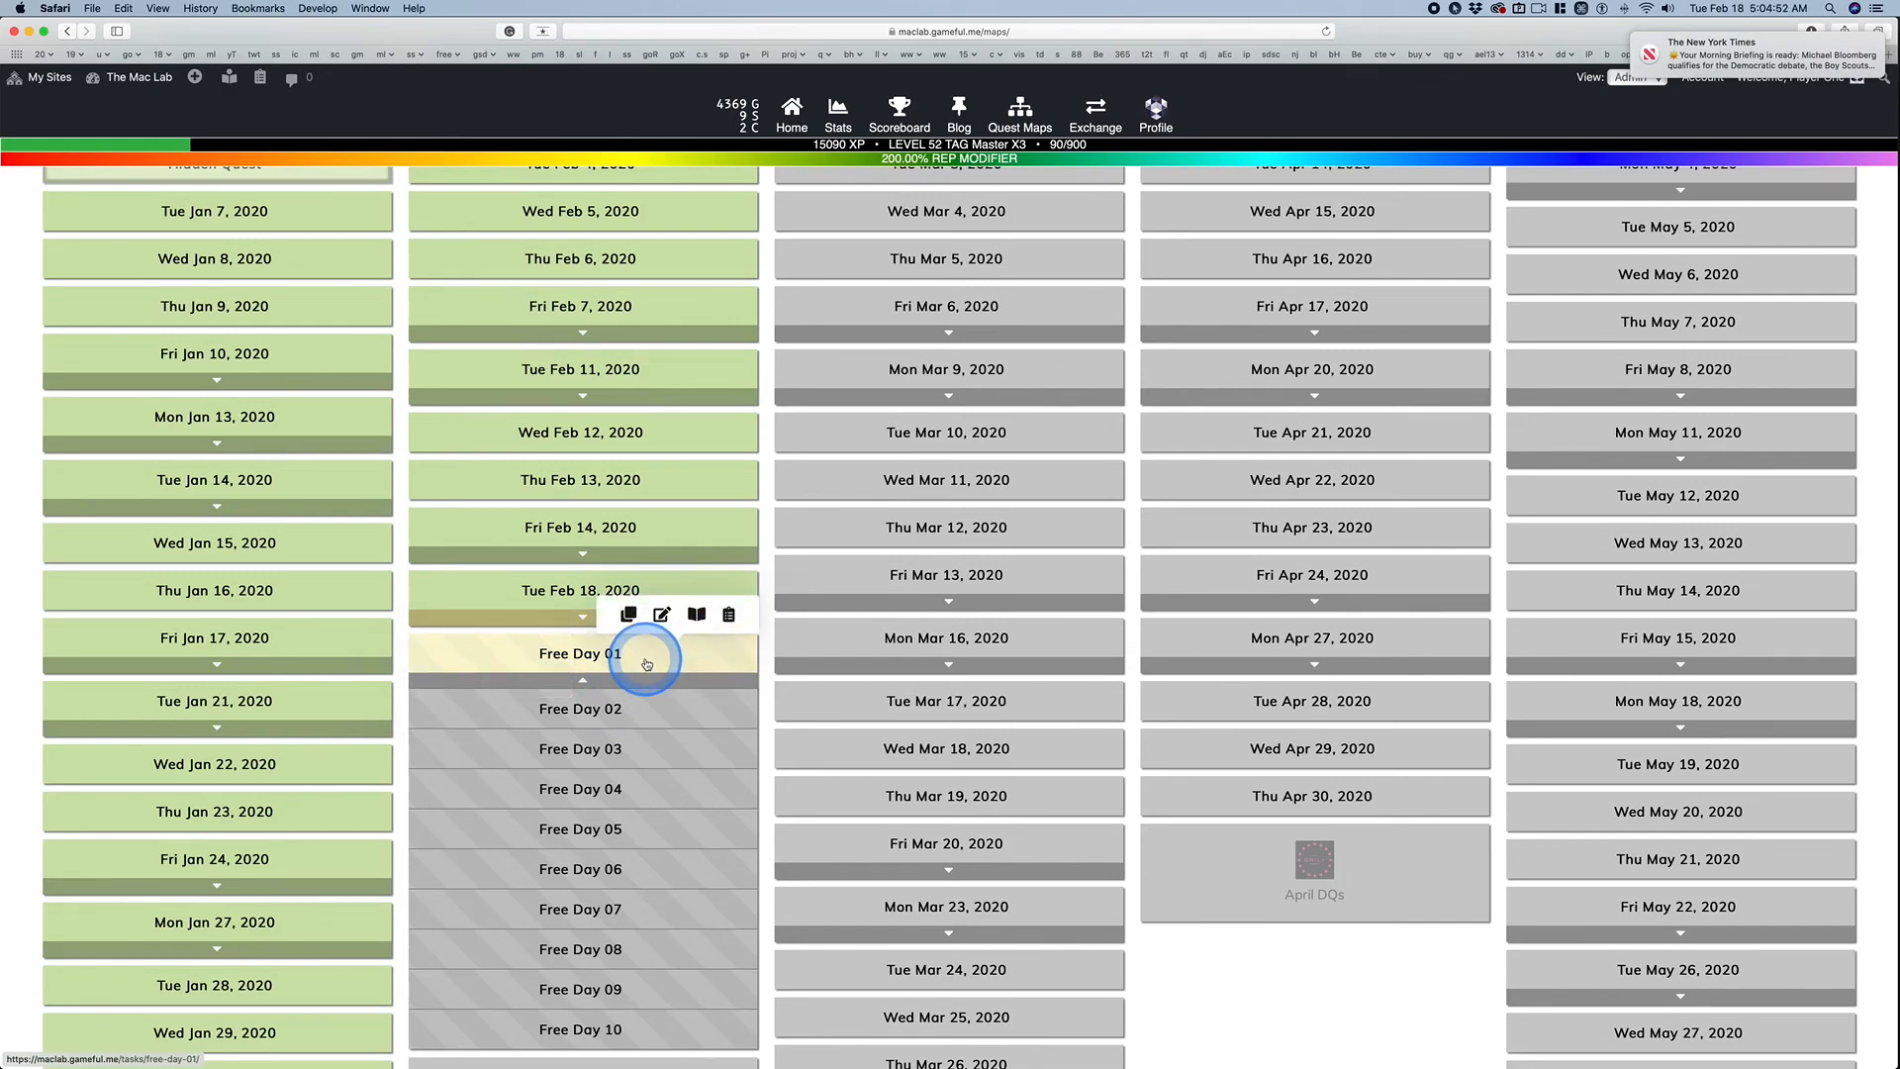